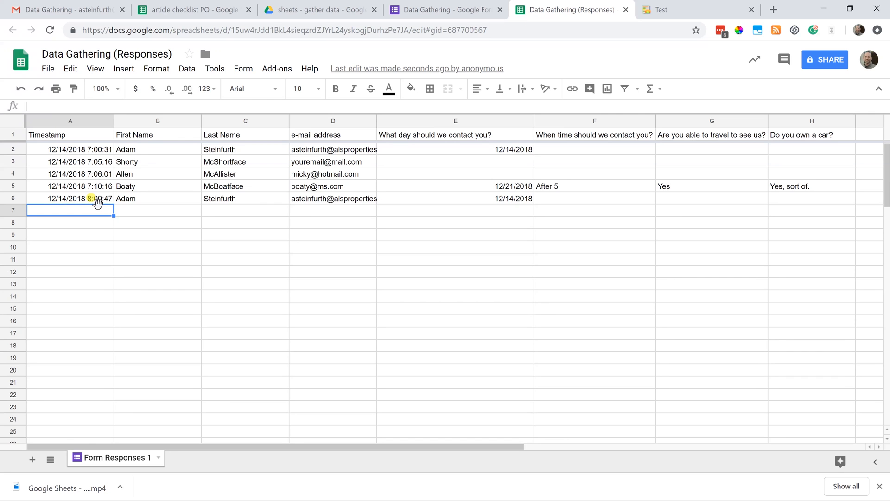
- Check the latest response's timestamp and contact date, then return to the top of the form editor
{"action": "left_click", "coordinate": [70, 199]}
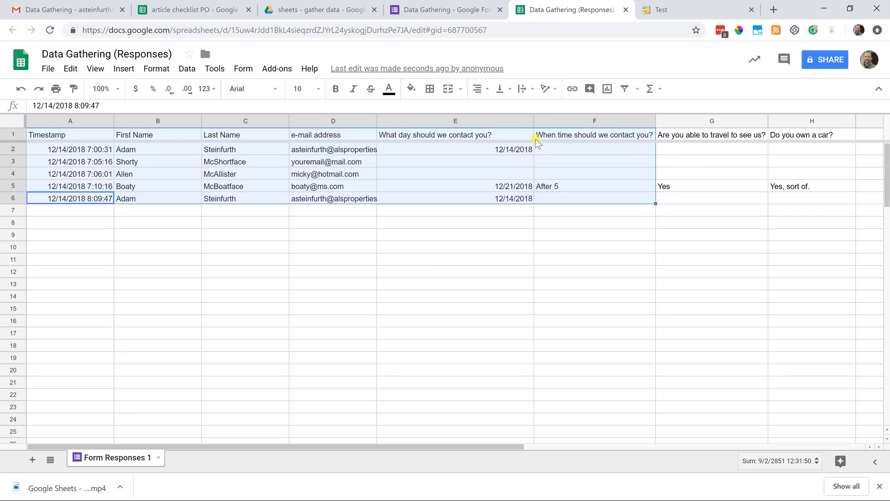
{"action": "left_click", "coordinate": [456, 186]}
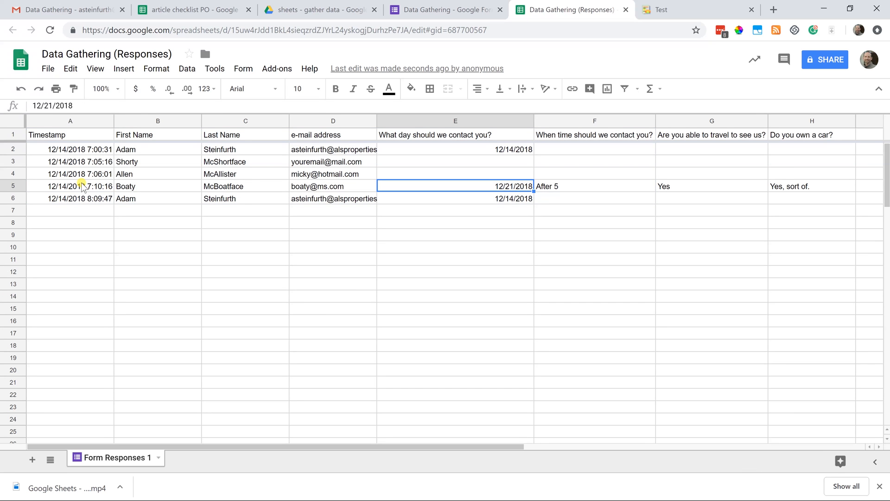
{"action": "mouse_move", "coordinate": [148, 12]}
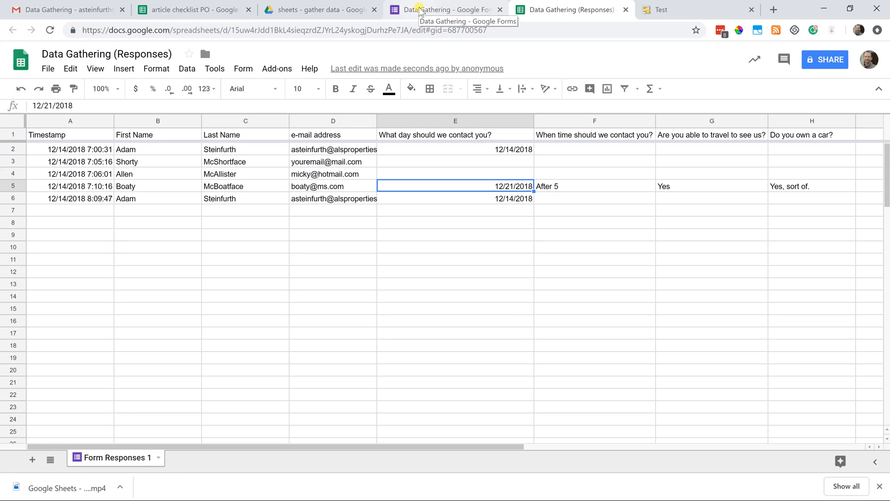
{"action": "left_click", "coordinate": [432, 9]}
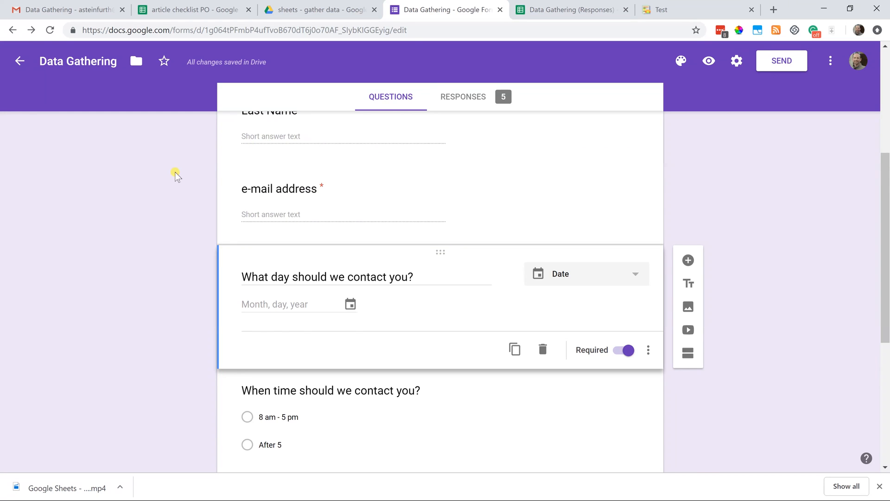
{"action": "scroll", "scroll_direction": "up", "scroll_amount": 3}
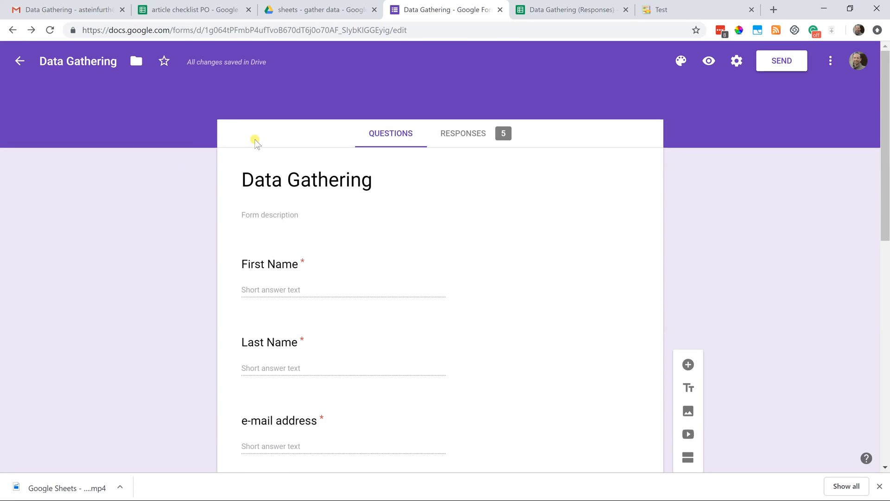
{"action": "left_click", "coordinate": [568, 10]}
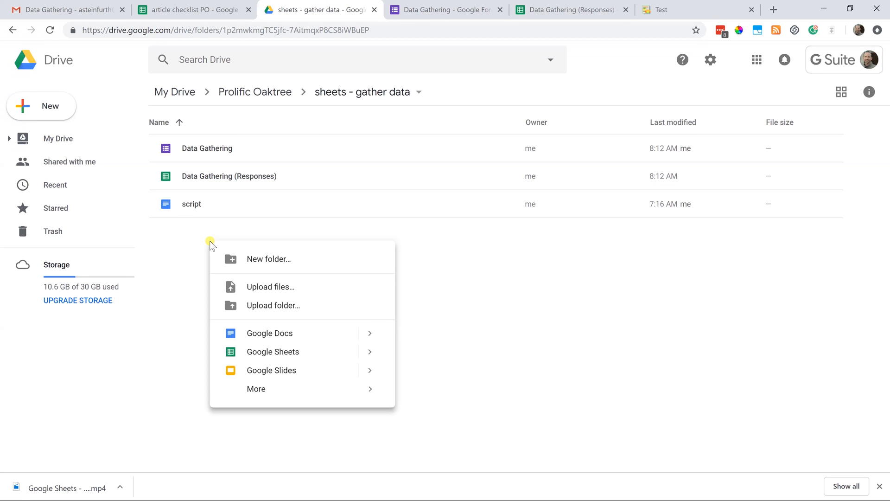
{"action": "mouse_move", "coordinate": [136, 158]}
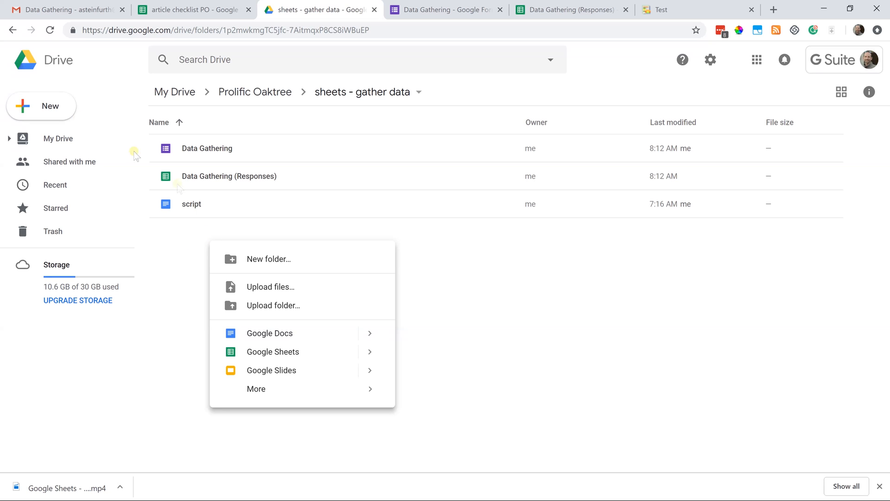
{"action": "mouse_move", "coordinate": [39, 106]}
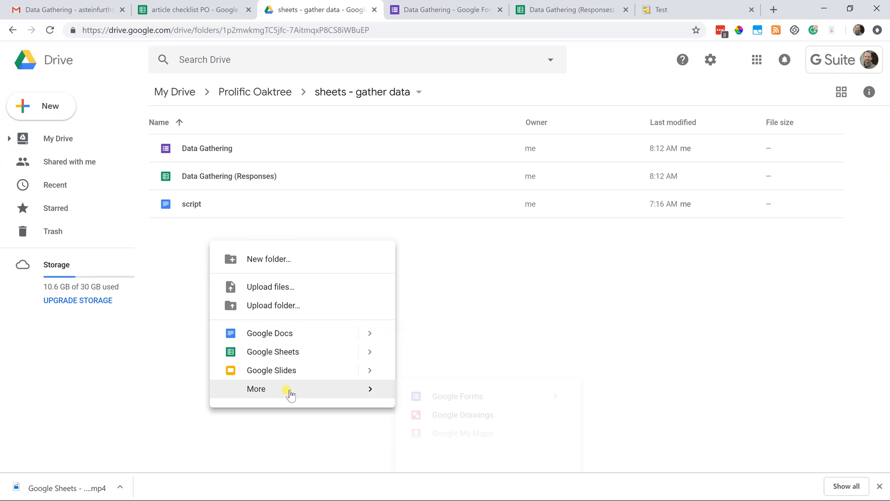
{"action": "mouse_move", "coordinate": [288, 336]}
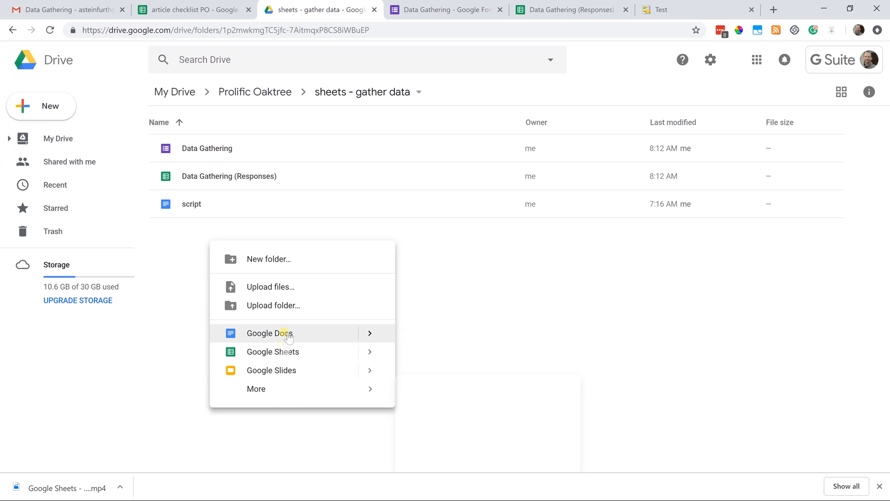
{"action": "mouse_move", "coordinate": [256, 388]}
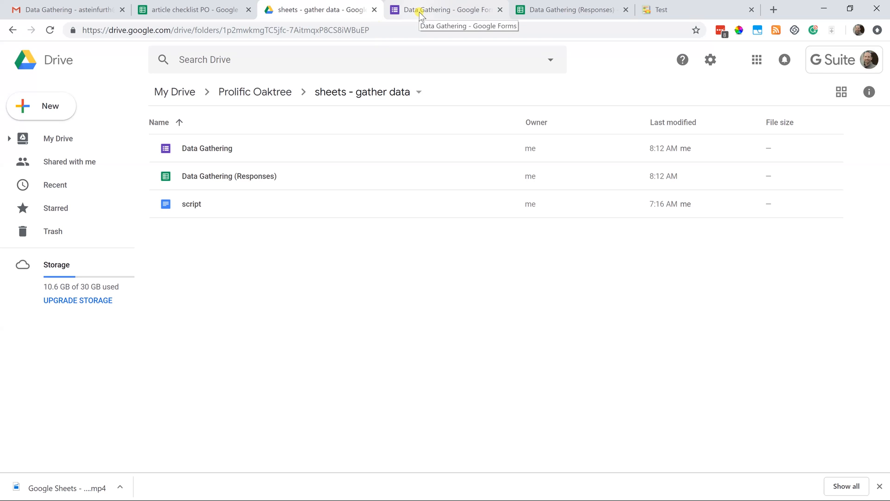
{"action": "mouse_move", "coordinate": [422, 14]}
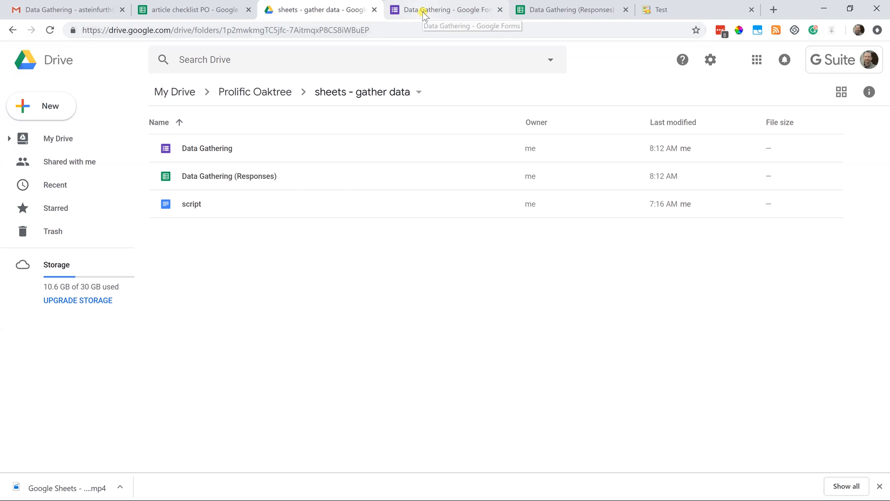
- Back in the editor, select the Data Gathering title and open the First Name question
{"action": "left_click", "coordinate": [436, 9]}
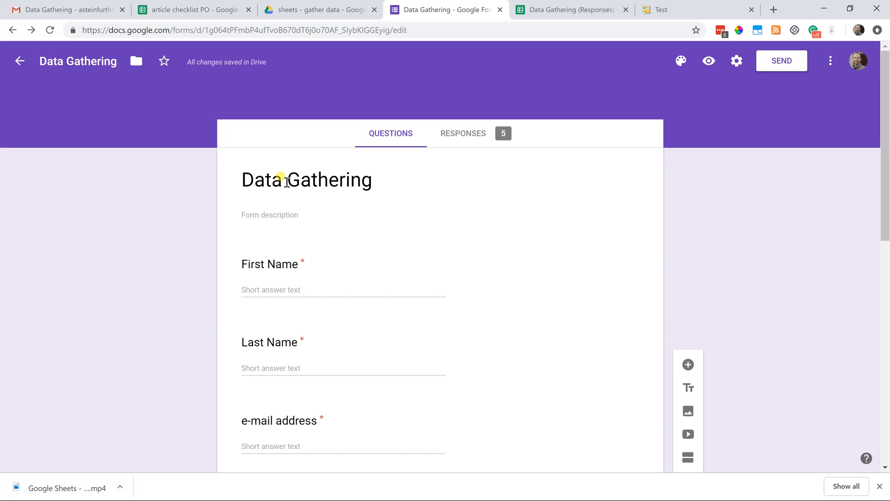
{"action": "double_click", "coordinate": [285, 180]}
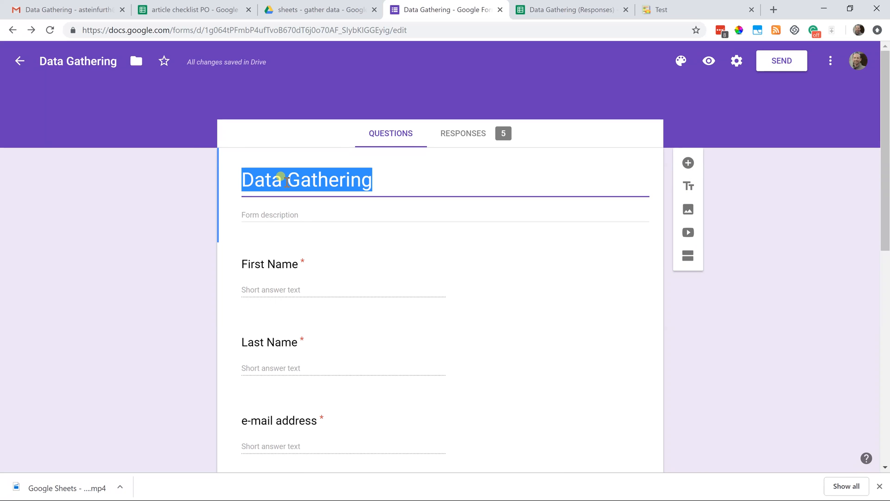
{"action": "scroll", "scroll_direction": "down", "scroll_amount": 3}
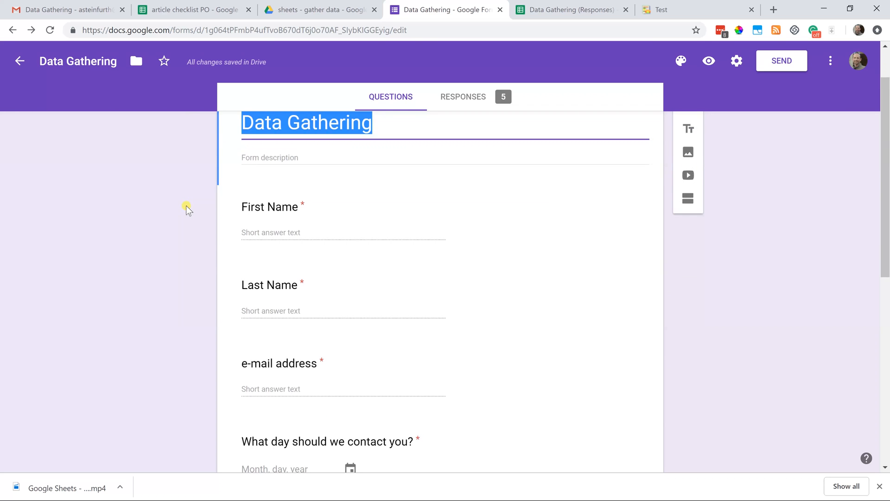
{"action": "left_click", "coordinate": [269, 207]}
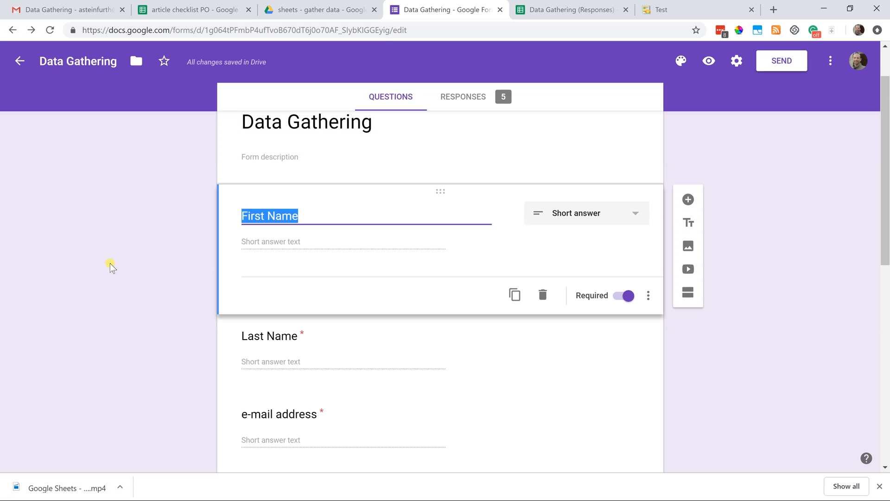
{"action": "scroll", "scroll_direction": "down", "scroll_amount": 3}
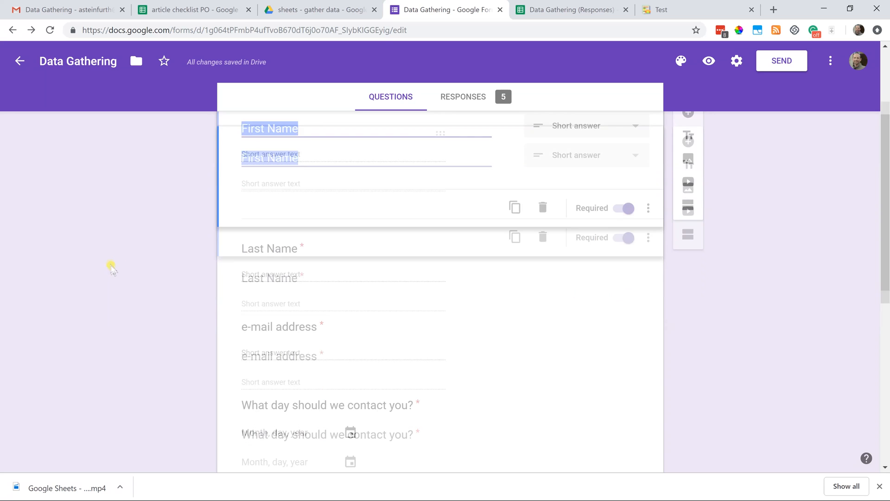
{"action": "scroll", "scroll_direction": "down", "scroll_amount": 3}
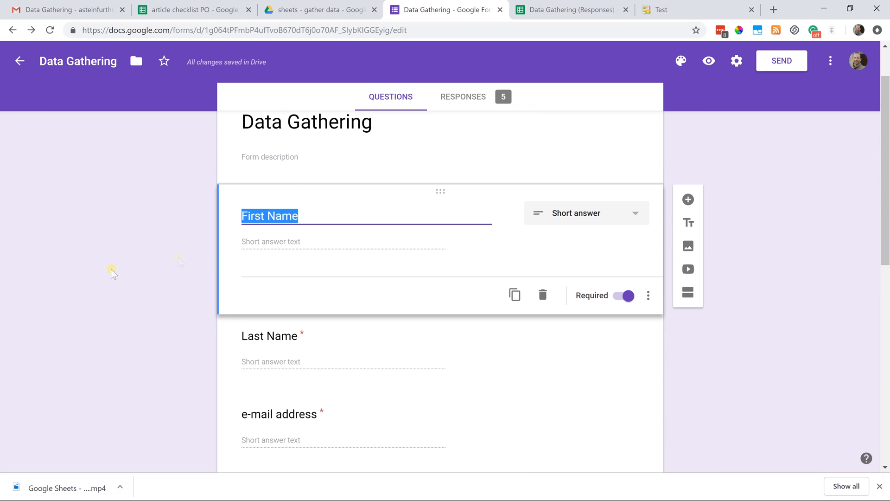
{"action": "left_click", "coordinate": [281, 216]}
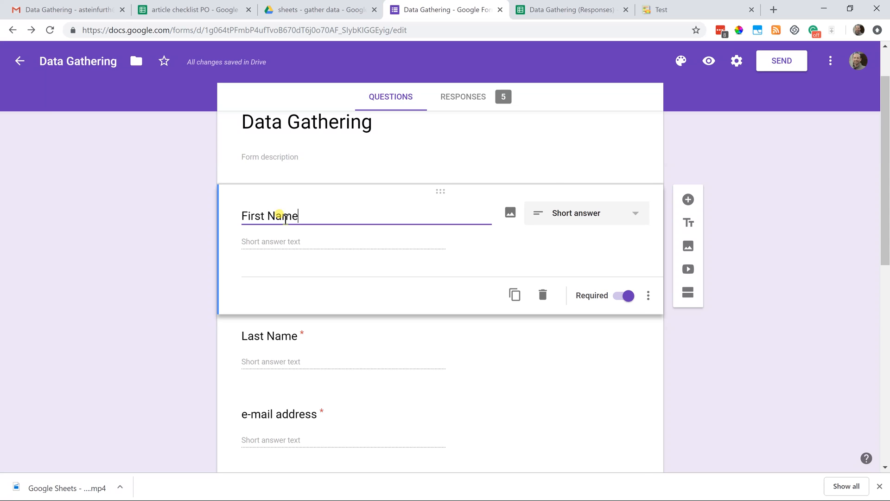
{"action": "left_click", "coordinate": [587, 213]}
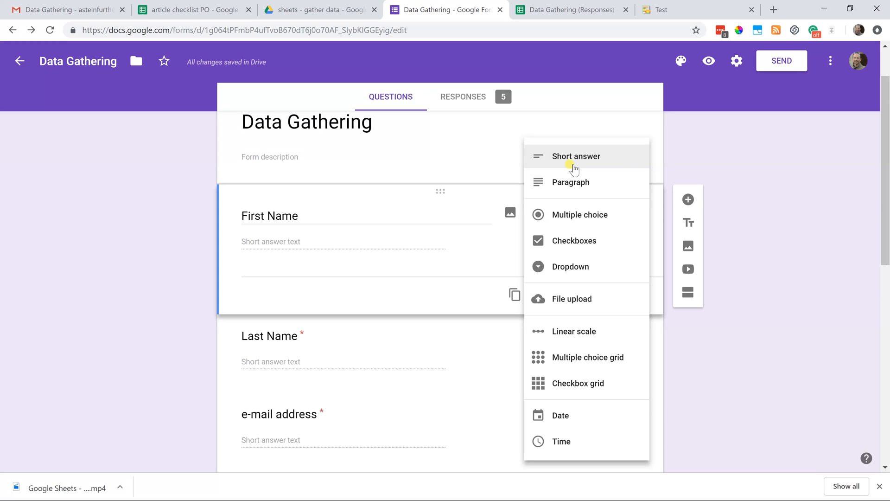
{"action": "mouse_move", "coordinate": [580, 218]}
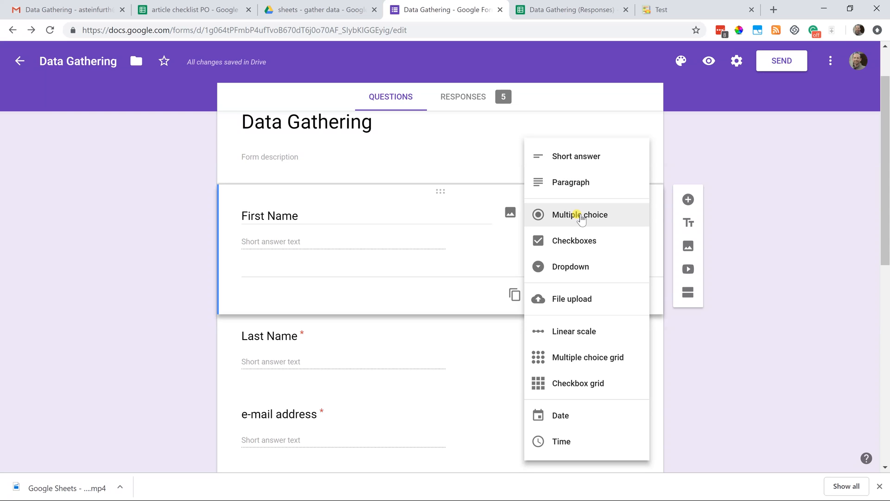
{"action": "mouse_move", "coordinate": [576, 326]}
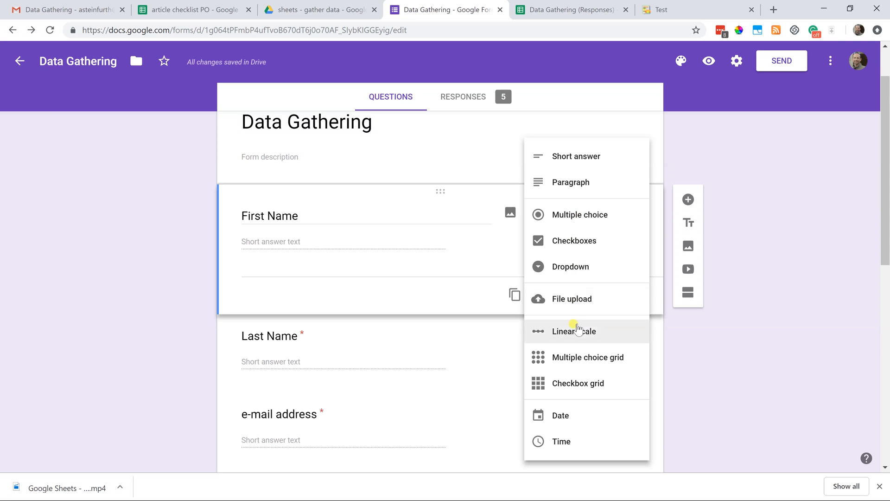
{"action": "mouse_move", "coordinate": [581, 233]}
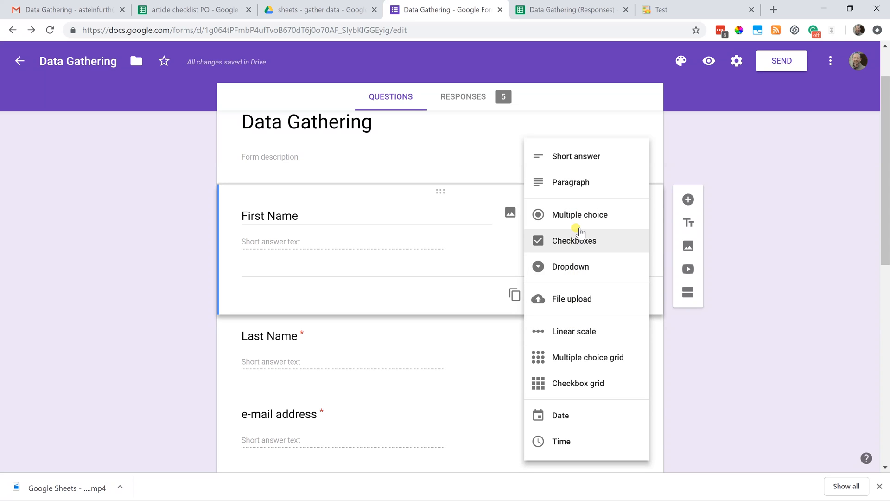
{"action": "mouse_move", "coordinate": [586, 156]}
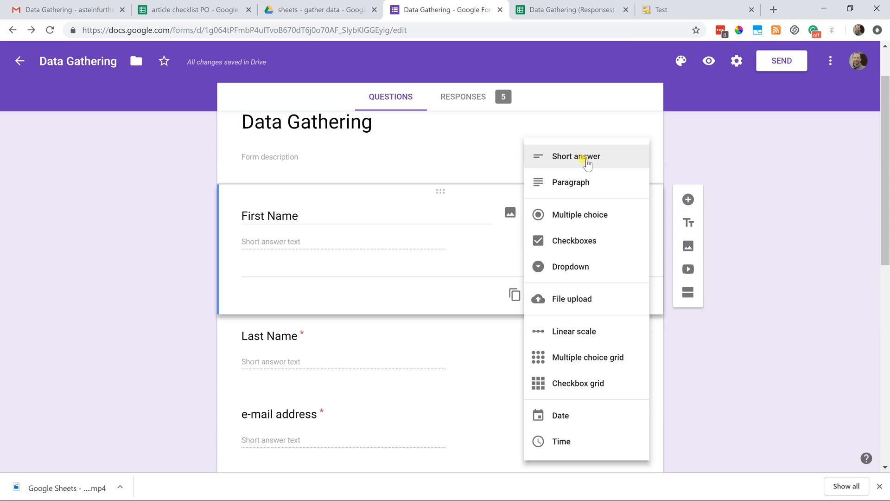
{"action": "left_click", "coordinate": [576, 156]}
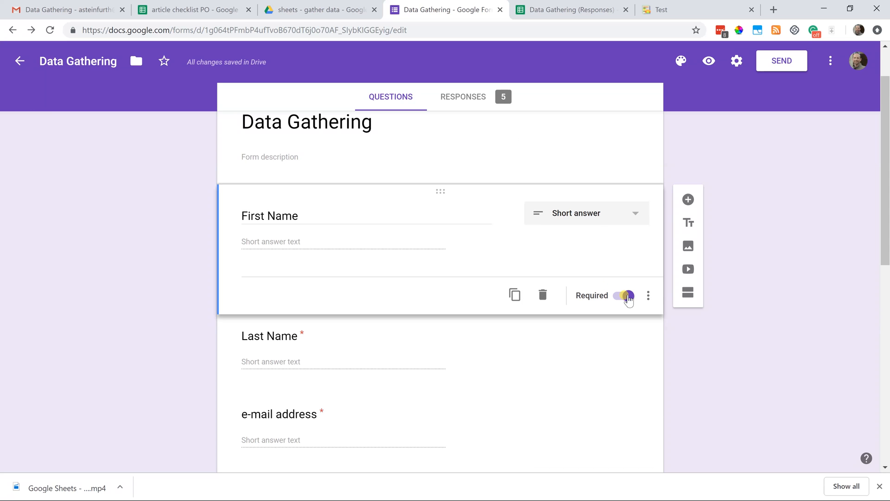
{"action": "left_click", "coordinate": [623, 296]}
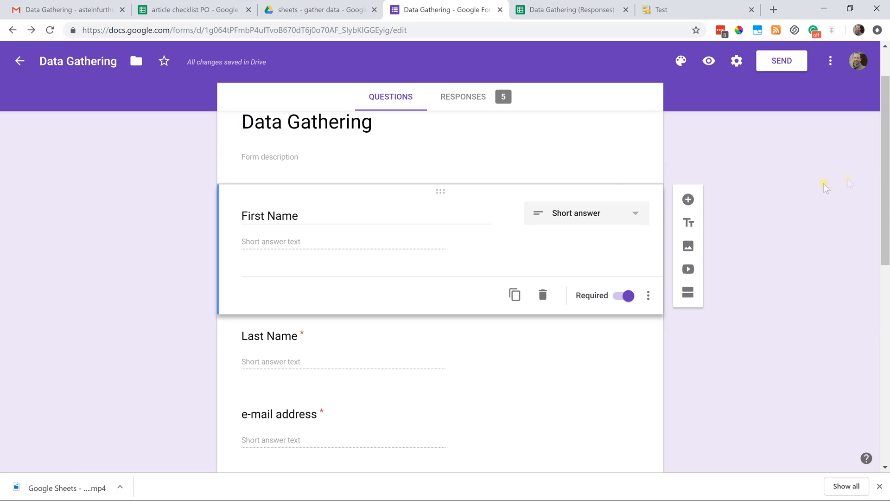
{"action": "scroll", "scroll_direction": "down", "scroll_amount": 3}
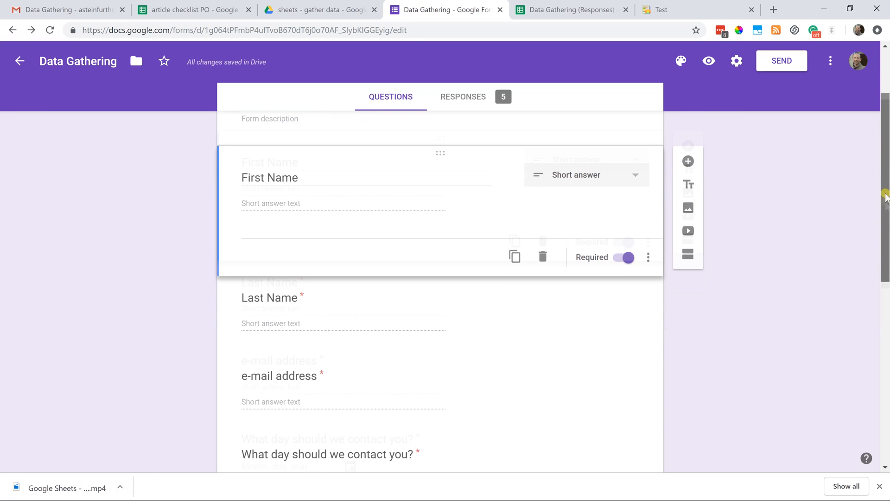
{"action": "scroll", "scroll_direction": "down", "scroll_amount": 3}
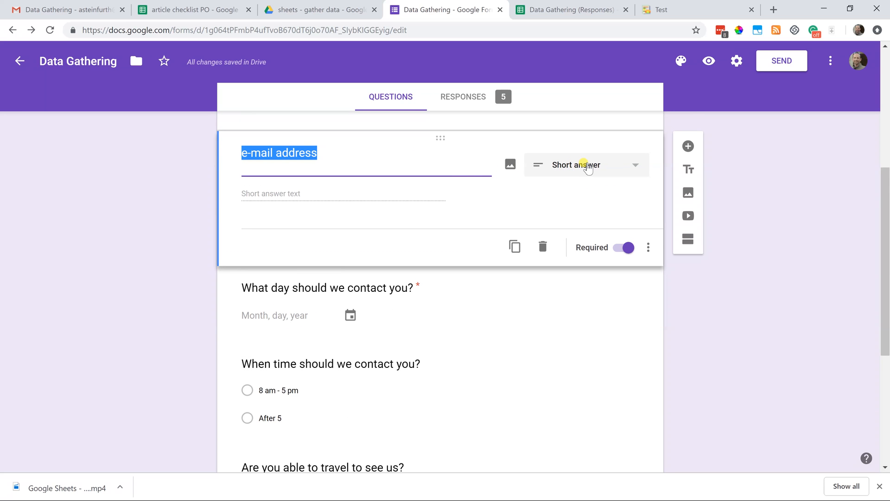
{"action": "mouse_move", "coordinate": [585, 174]}
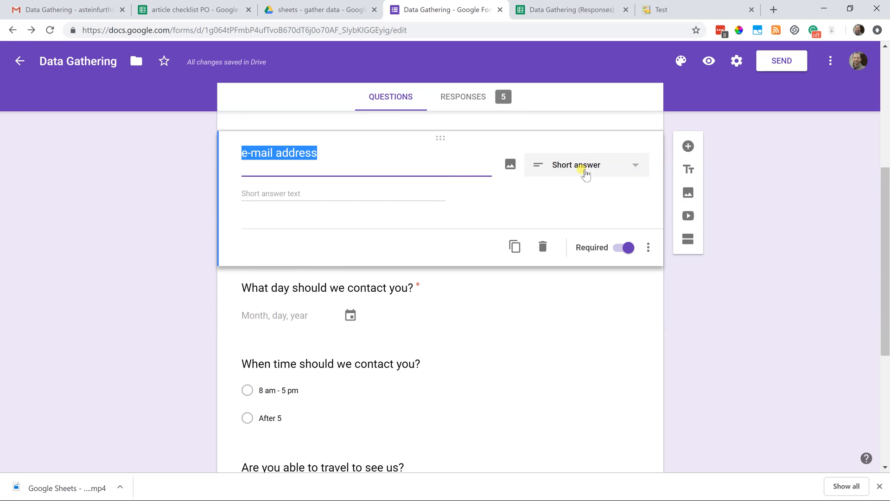
{"action": "scroll", "scroll_direction": "down", "scroll_amount": 3}
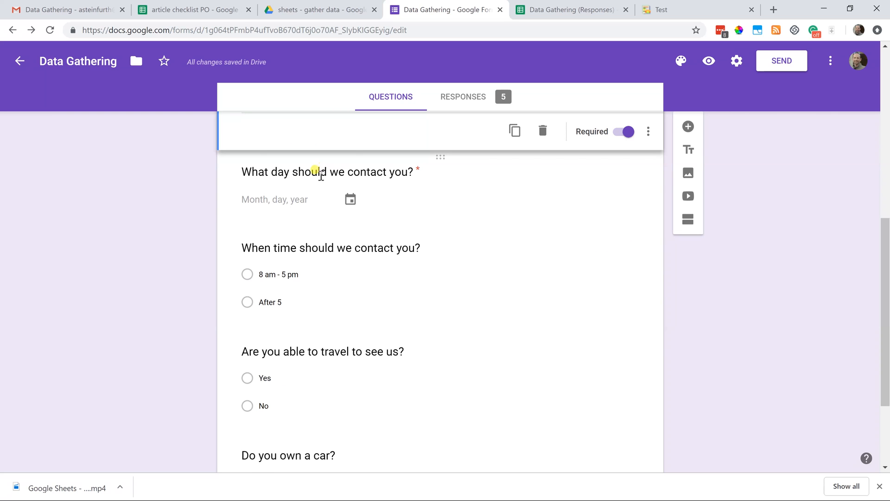
{"action": "left_click", "coordinate": [326, 171]}
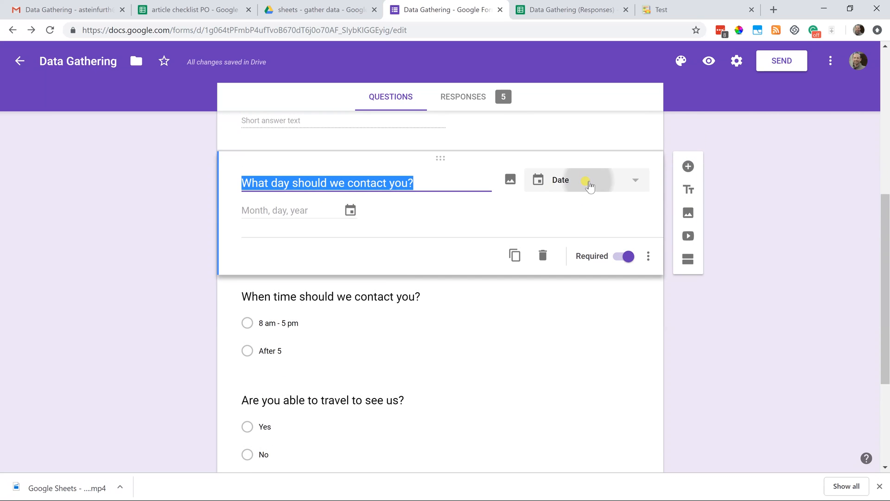
{"action": "left_click", "coordinate": [586, 180]}
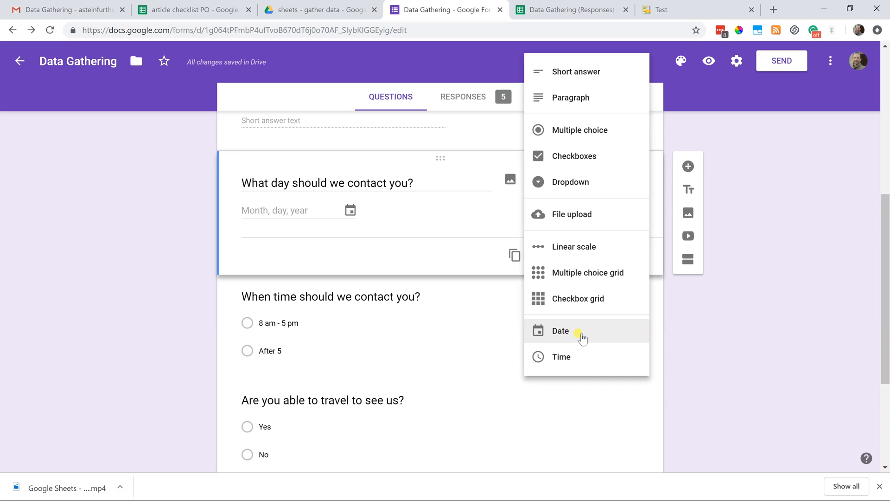
{"action": "left_click", "coordinate": [560, 331]}
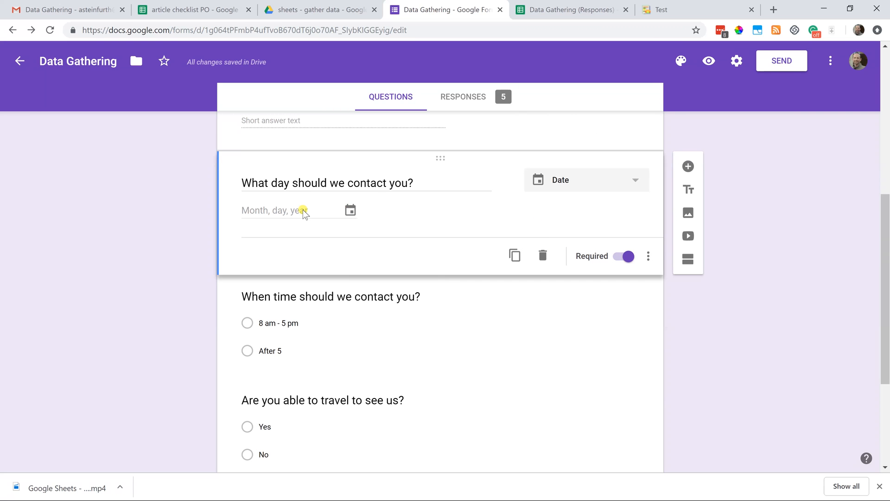
{"action": "mouse_move", "coordinate": [324, 212]}
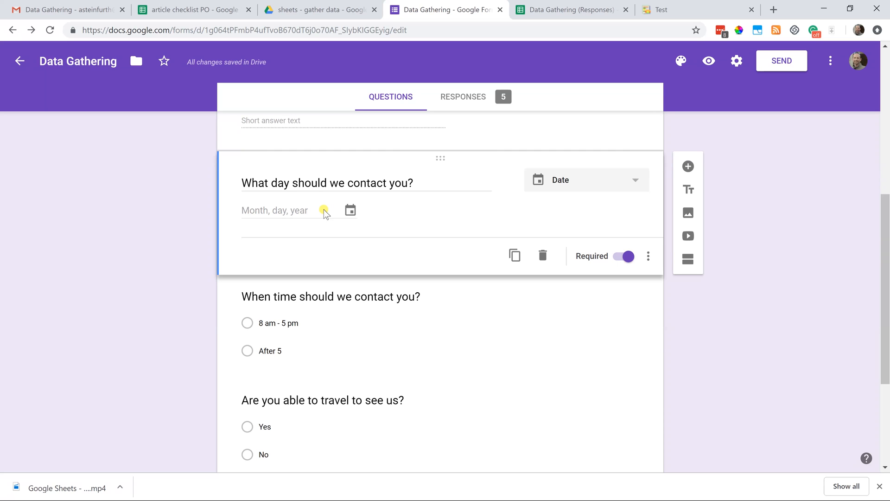
{"action": "mouse_move", "coordinate": [568, 191]}
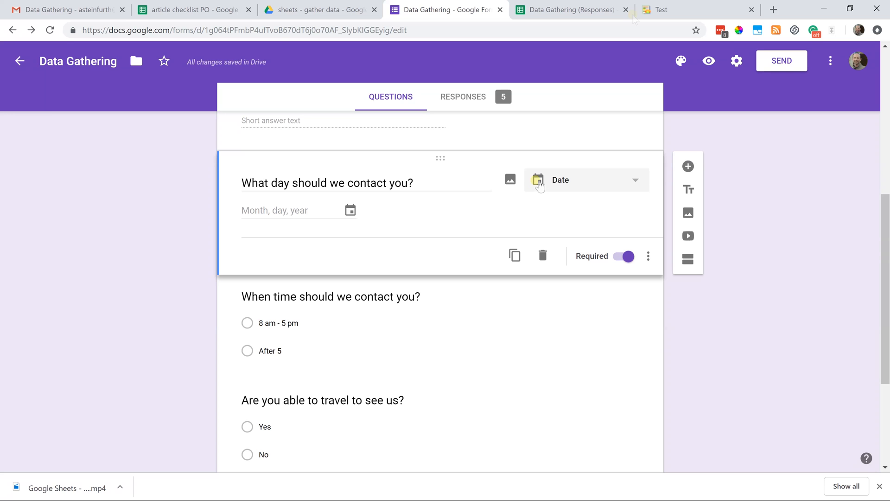
- Switch to the Test page tab showing the embedded Data Gathering form
{"action": "left_click", "coordinate": [664, 9]}
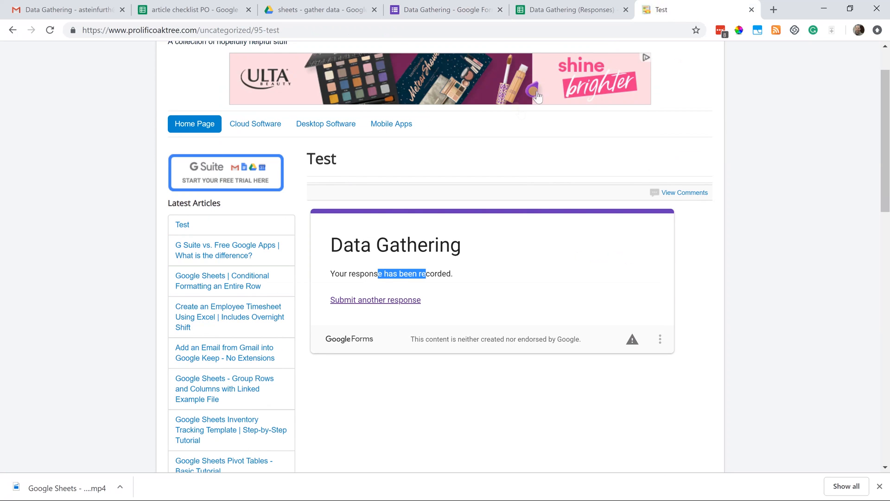
- Start another embedded-form response, typing month 11 and picking the 14th as contact date
{"action": "left_click", "coordinate": [375, 300]}
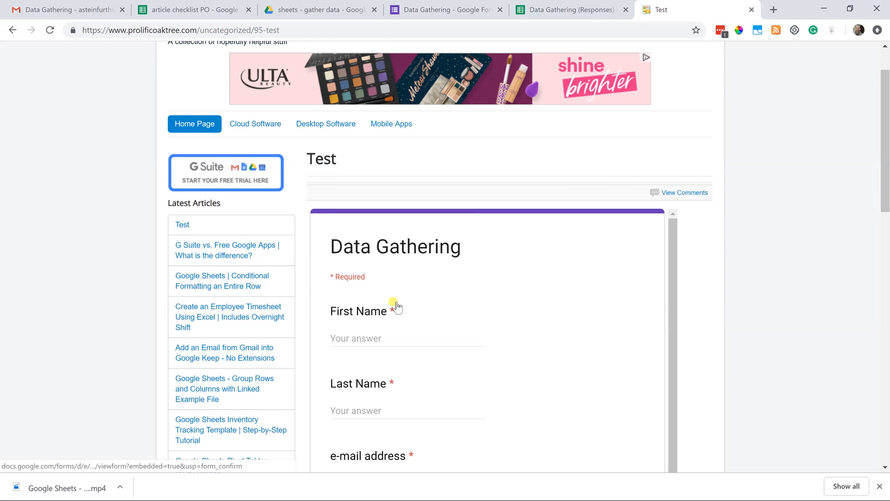
{"action": "scroll", "scroll_direction": "down", "scroll_amount": 3}
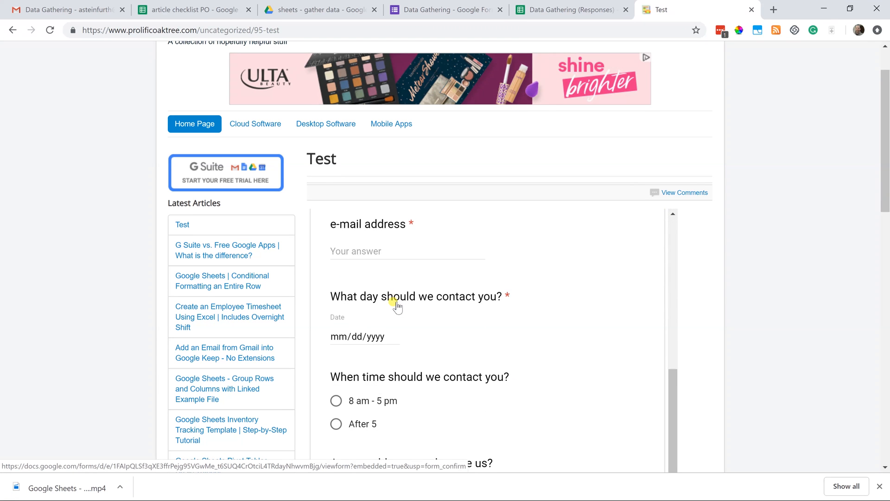
{"action": "scroll", "scroll_direction": "down", "scroll_amount": 3}
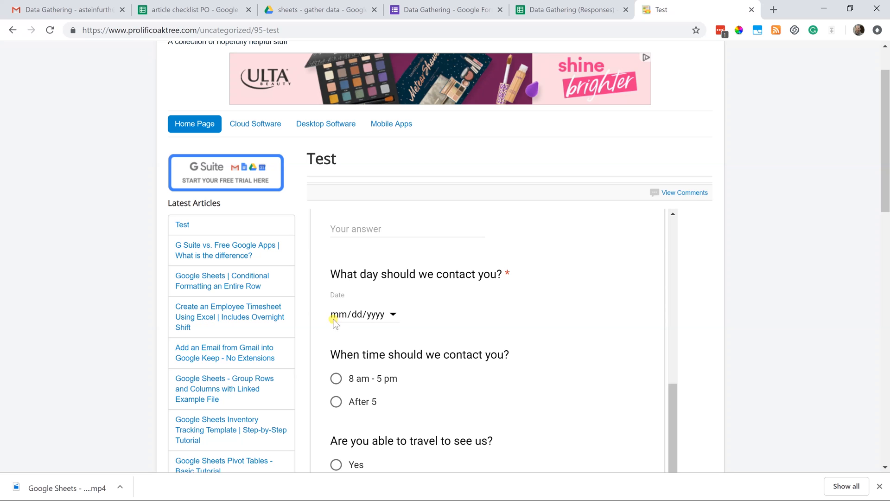
{"action": "mouse_move", "coordinate": [376, 323]}
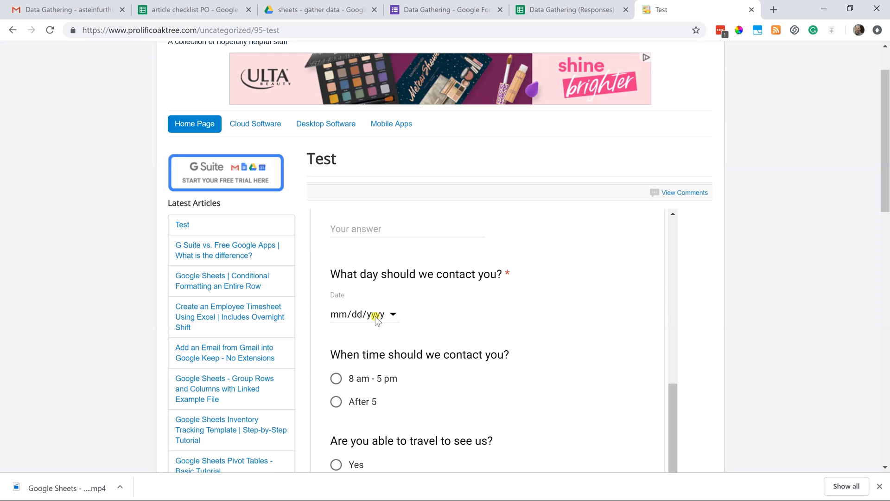
{"action": "mouse_move", "coordinate": [342, 319]}
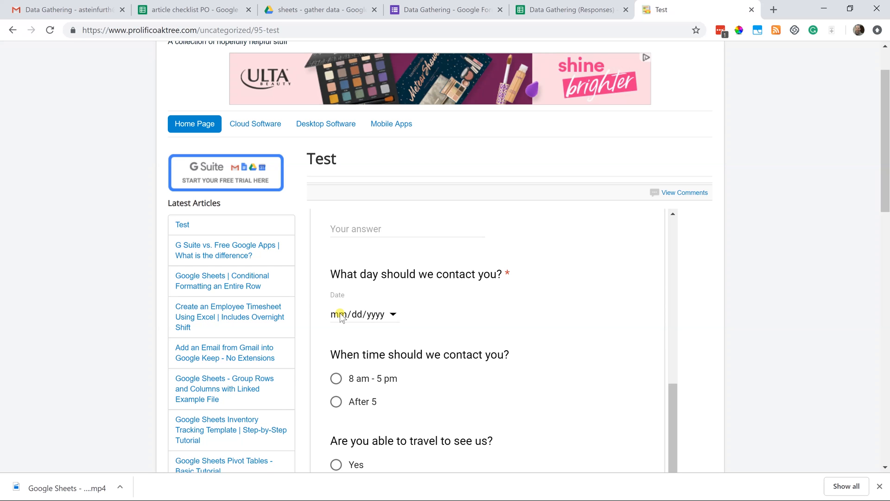
{"action": "left_click", "coordinate": [341, 314]}
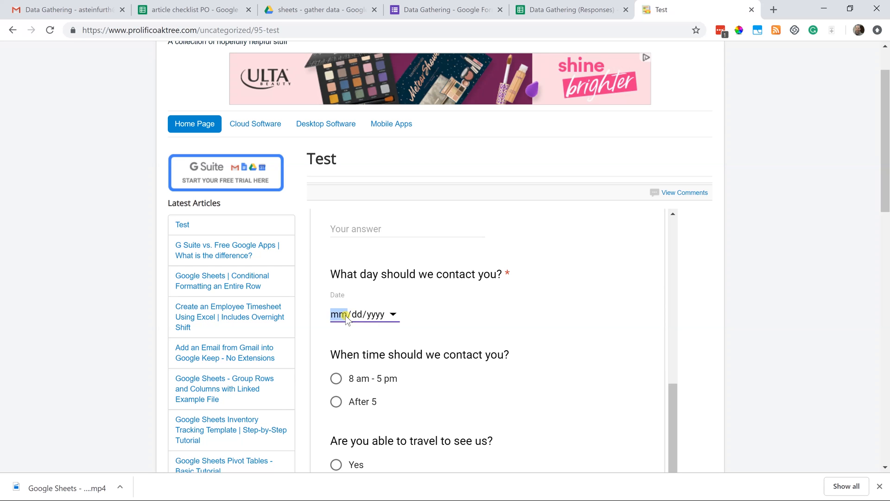
{"action": "type", "text": "11/dd/yyyy"}
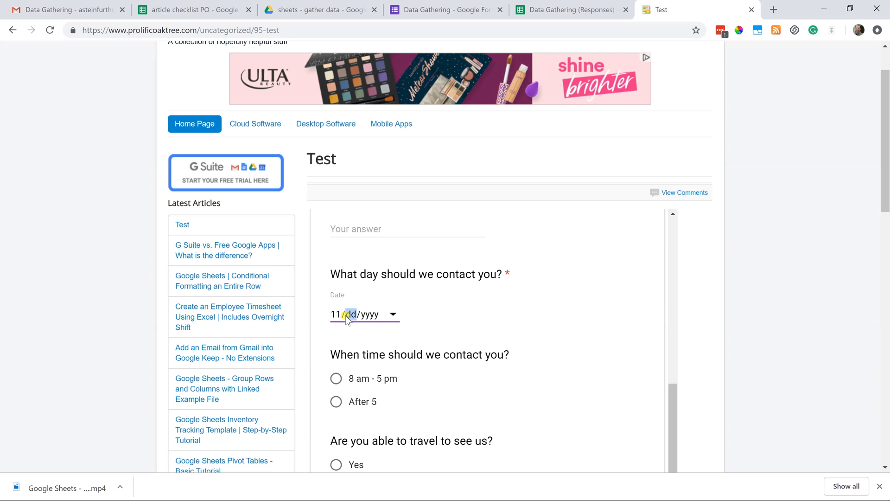
{"action": "left_click", "coordinate": [394, 315]}
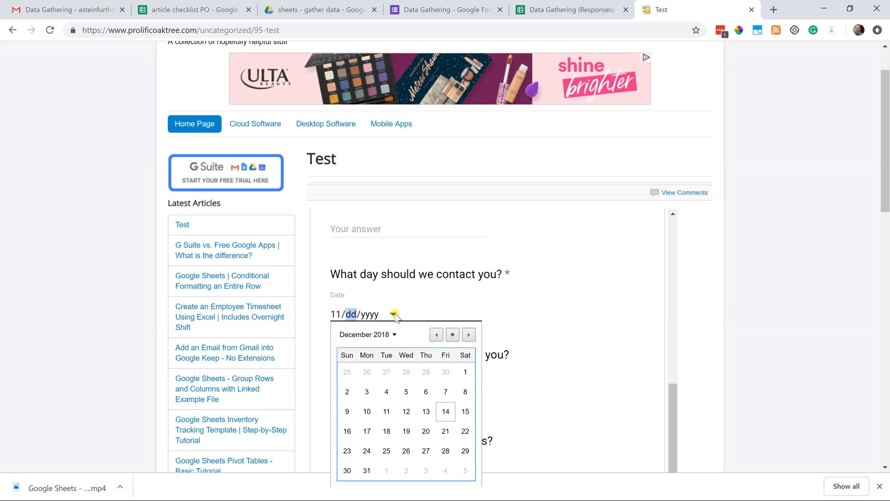
{"action": "mouse_move", "coordinate": [398, 360]}
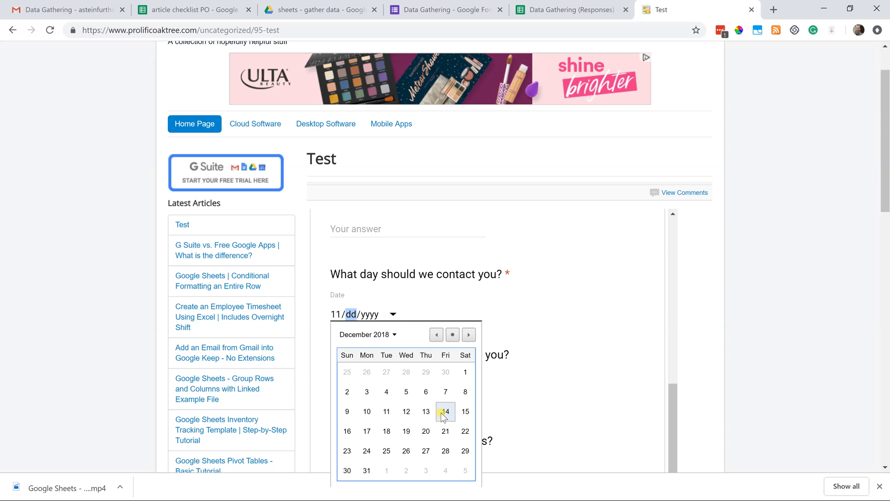
{"action": "left_click", "coordinate": [446, 411]}
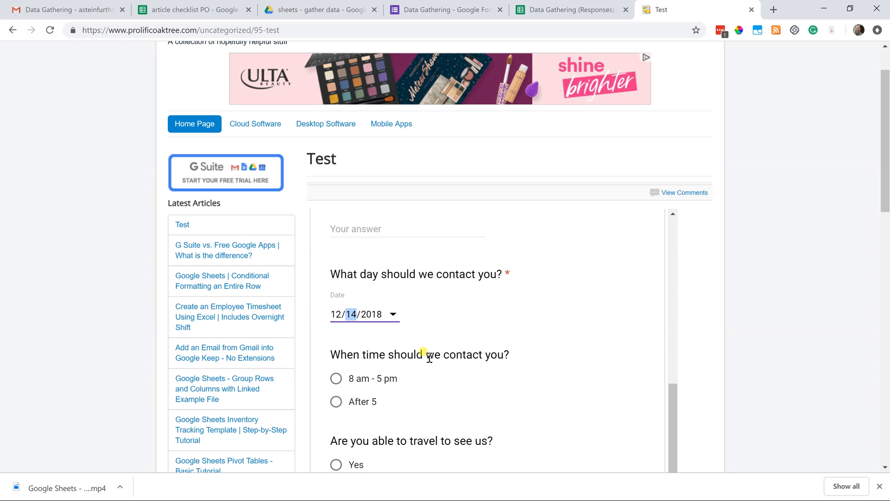
{"action": "mouse_move", "coordinate": [317, 326]}
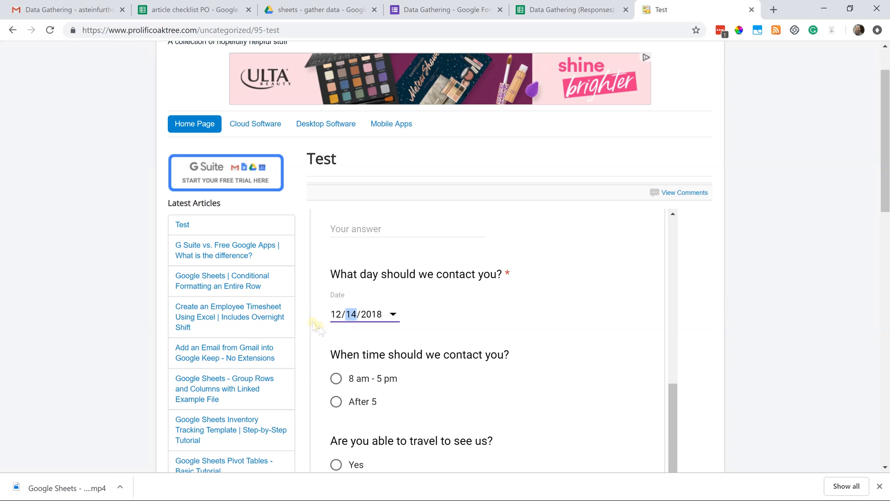
{"action": "mouse_move", "coordinate": [387, 303]}
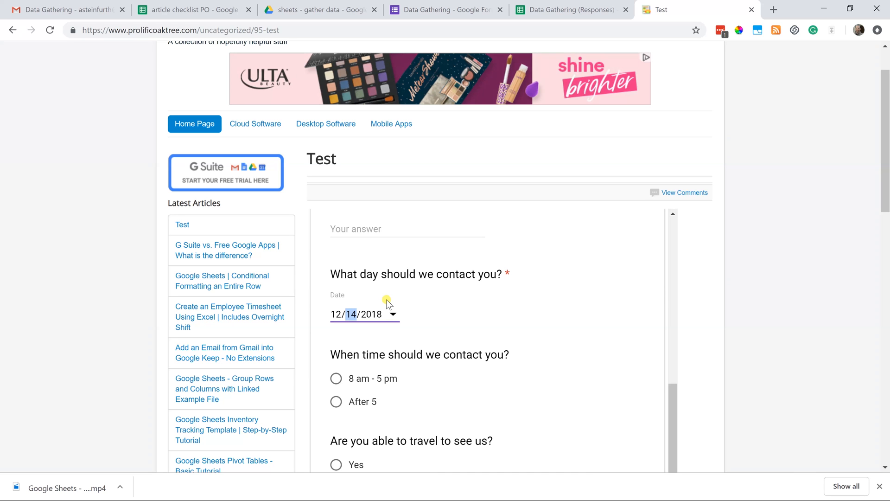
{"action": "mouse_move", "coordinate": [392, 347]}
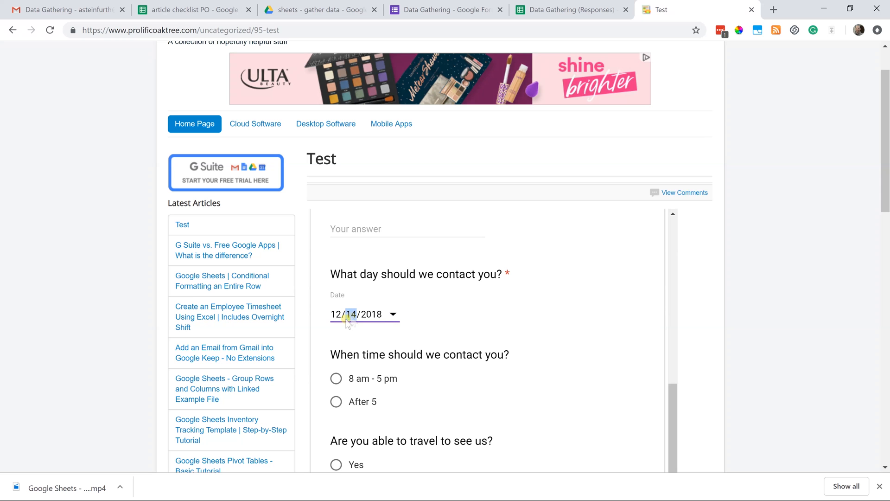
{"action": "left_click", "coordinate": [446, 9]}
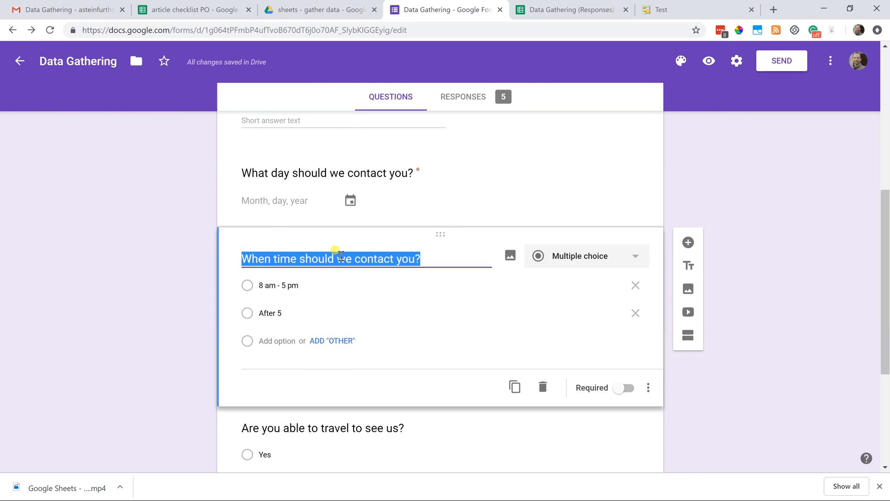
{"action": "mouse_move", "coordinate": [340, 263]}
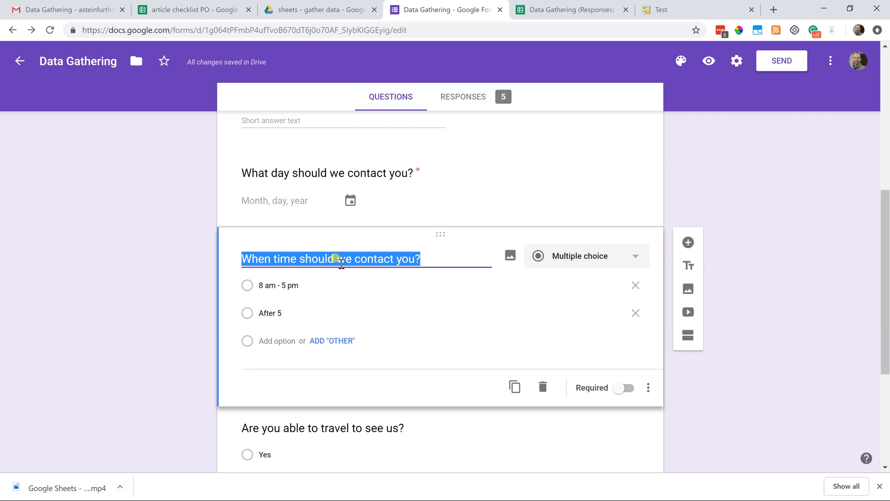
{"action": "mouse_move", "coordinate": [335, 310]}
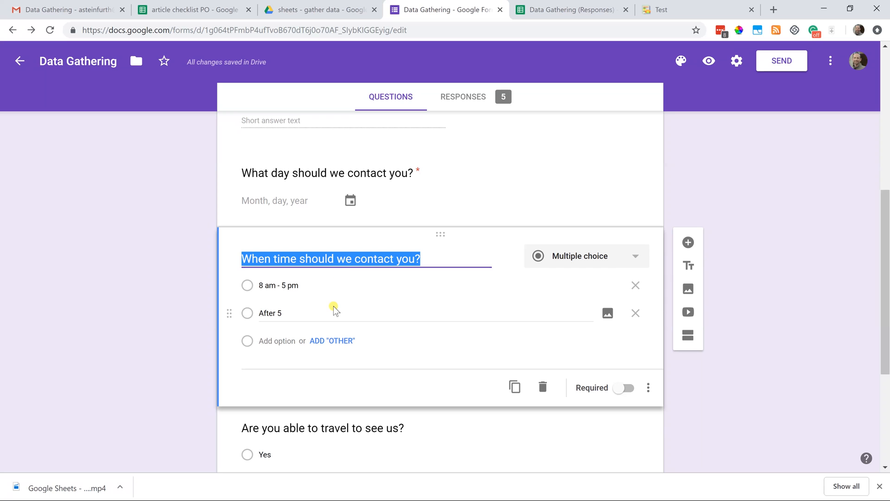
{"action": "mouse_move", "coordinate": [330, 300]}
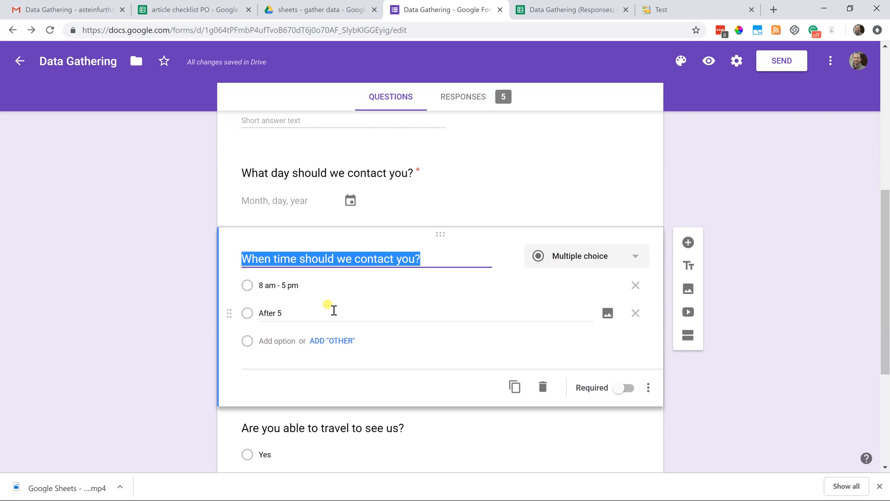
{"action": "mouse_move", "coordinate": [320, 282]}
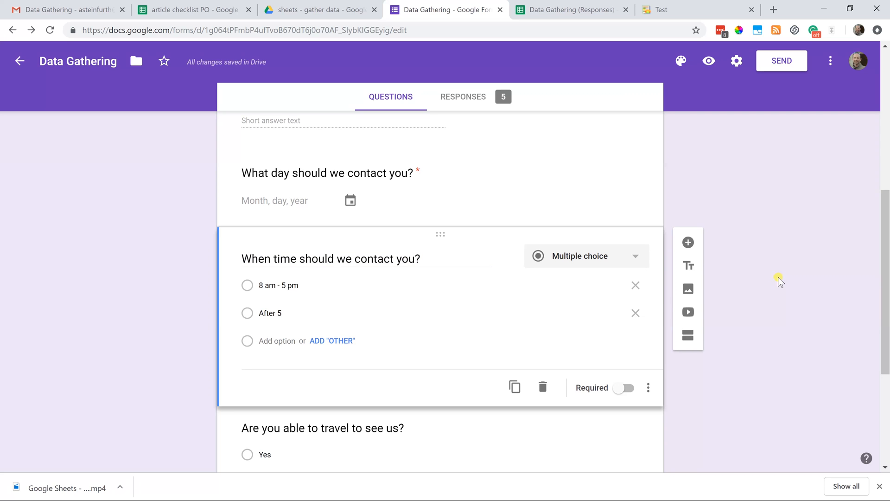
{"action": "mouse_move", "coordinate": [492, 285]}
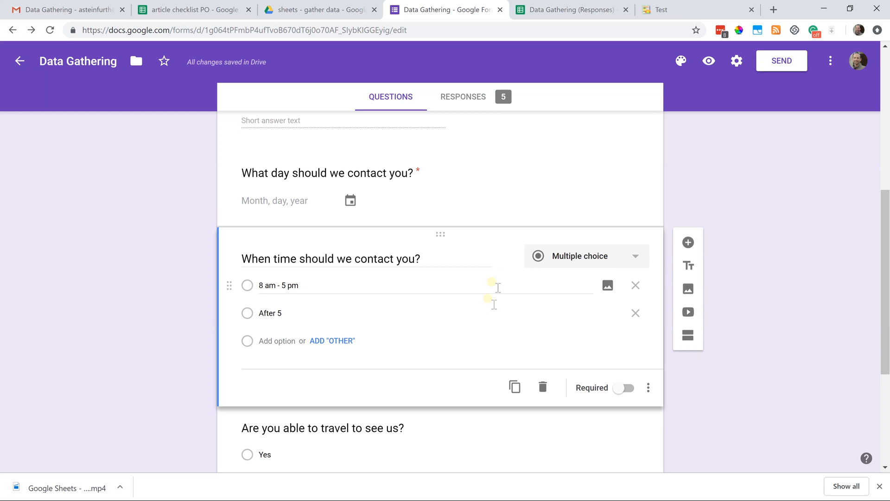
{"action": "mouse_move", "coordinate": [805, 283]}
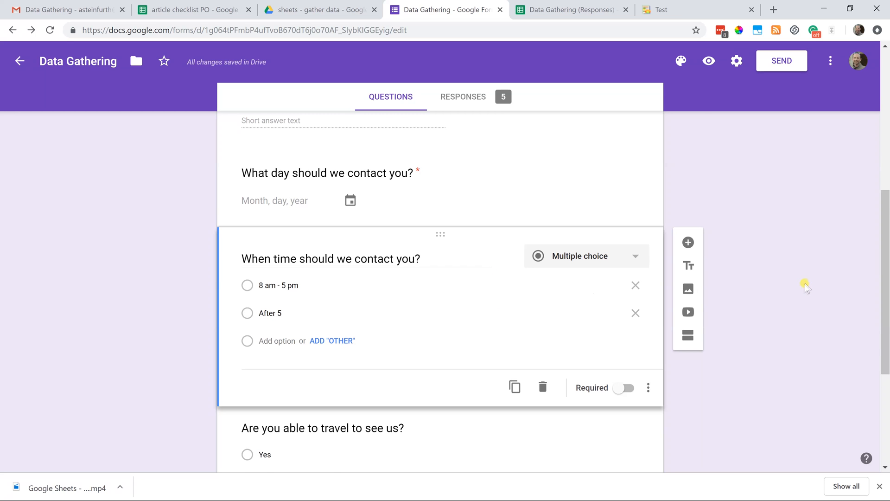
- Scroll past the contact-time question to the travel and car questions
{"action": "scroll", "scroll_direction": "down", "scroll_amount": 3}
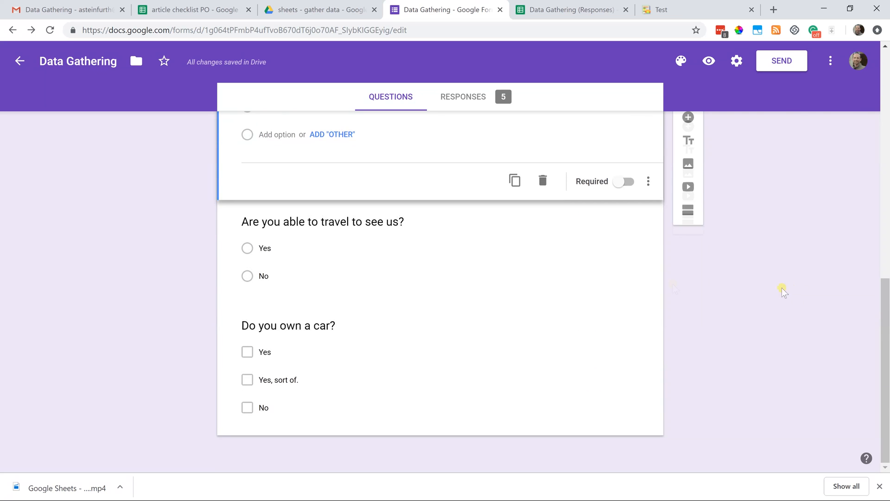
{"action": "mouse_move", "coordinate": [381, 298]}
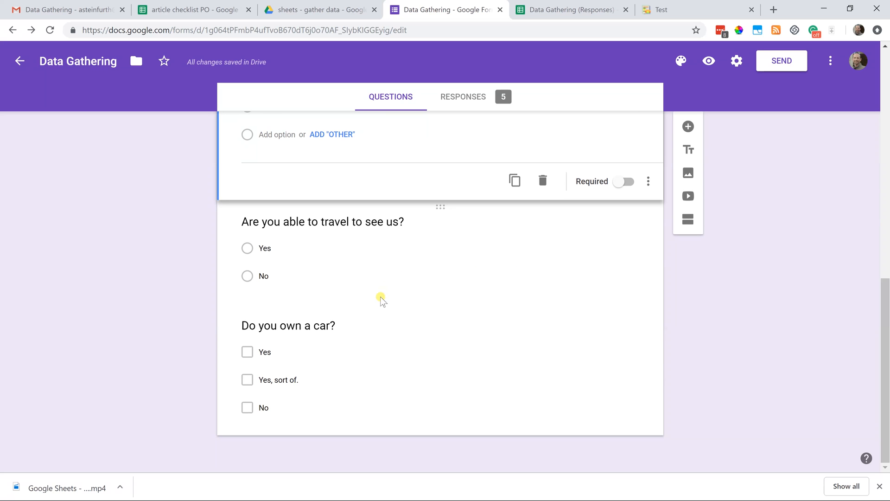
{"action": "mouse_move", "coordinate": [304, 329]}
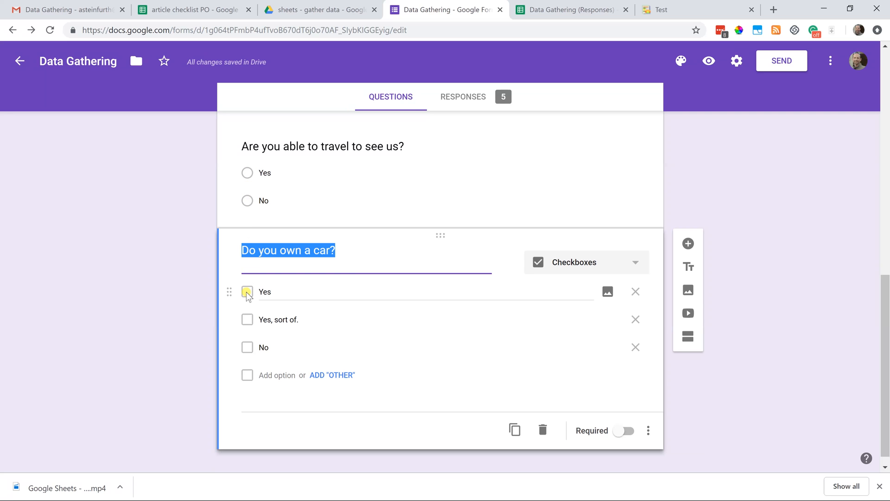
- Change 'Do you own a car?' from Checkboxes to Multiple choice
{"action": "left_click", "coordinate": [266, 292]}
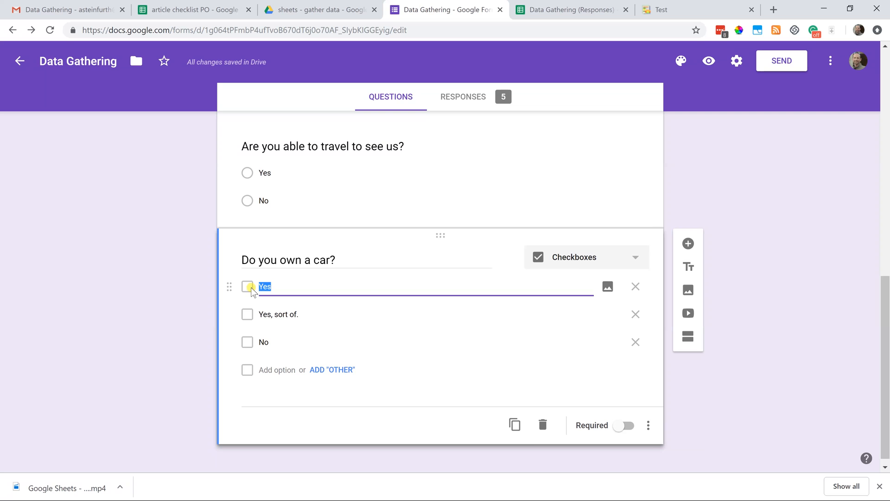
{"action": "left_click", "coordinate": [587, 257]}
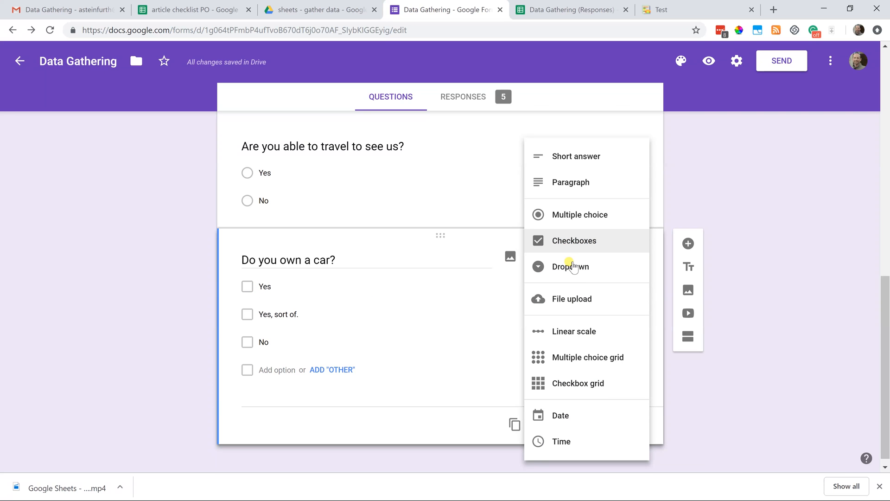
{"action": "left_click", "coordinate": [580, 214]}
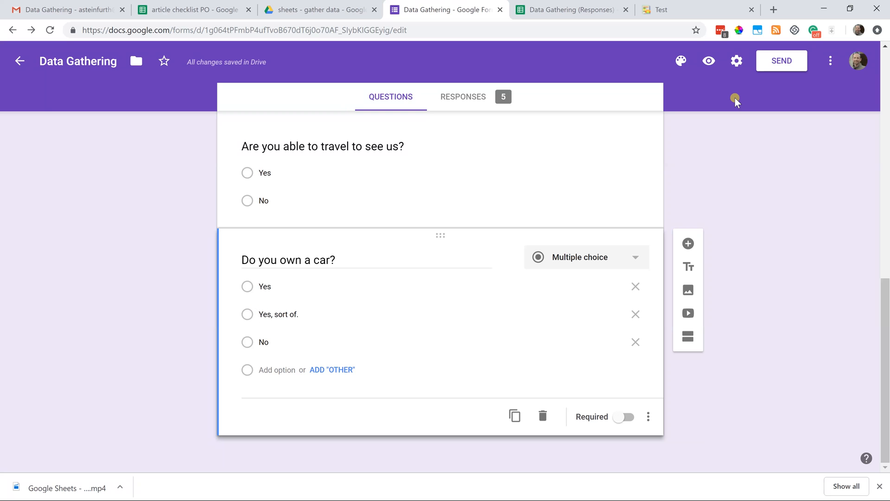
{"action": "mouse_move", "coordinate": [736, 108]}
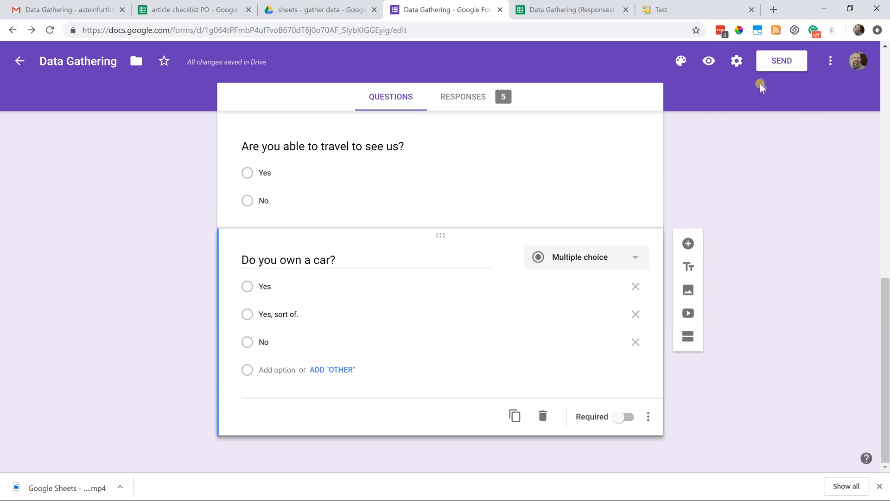
- Open the Send dialog and toggle collecting email addresses on, then back off
{"action": "left_click", "coordinate": [782, 61]}
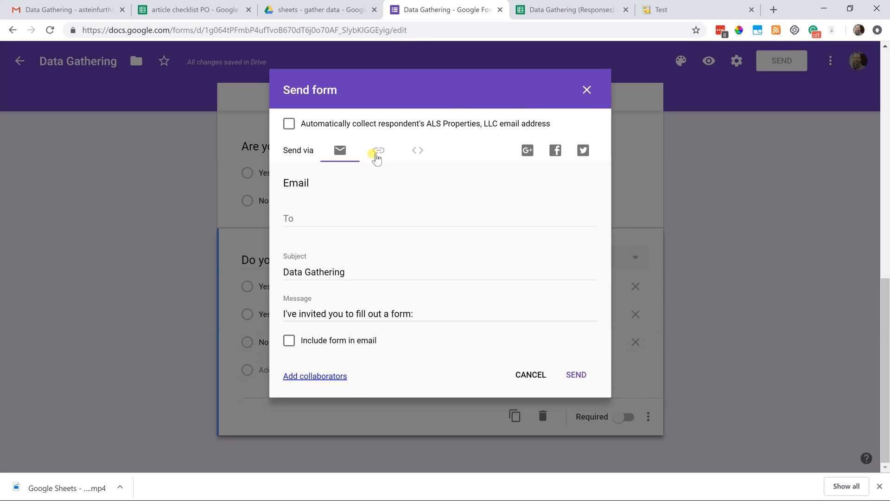
{"action": "mouse_move", "coordinate": [376, 128]}
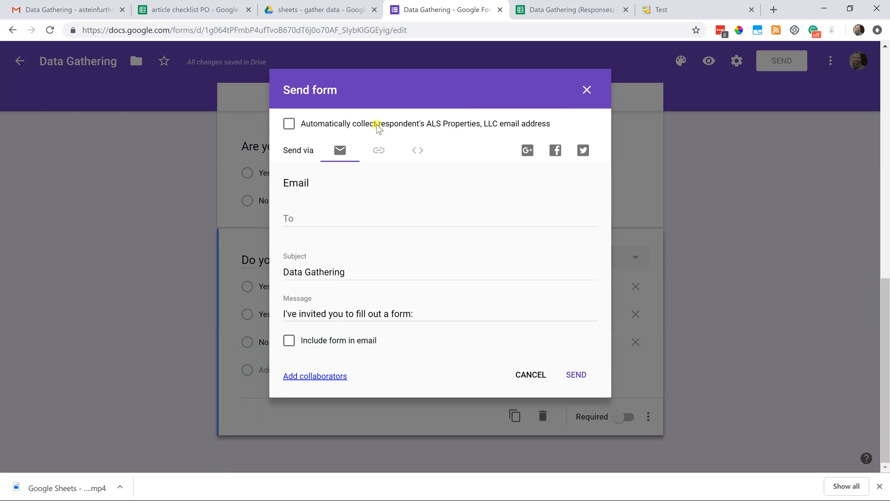
{"action": "left_click", "coordinate": [289, 124]}
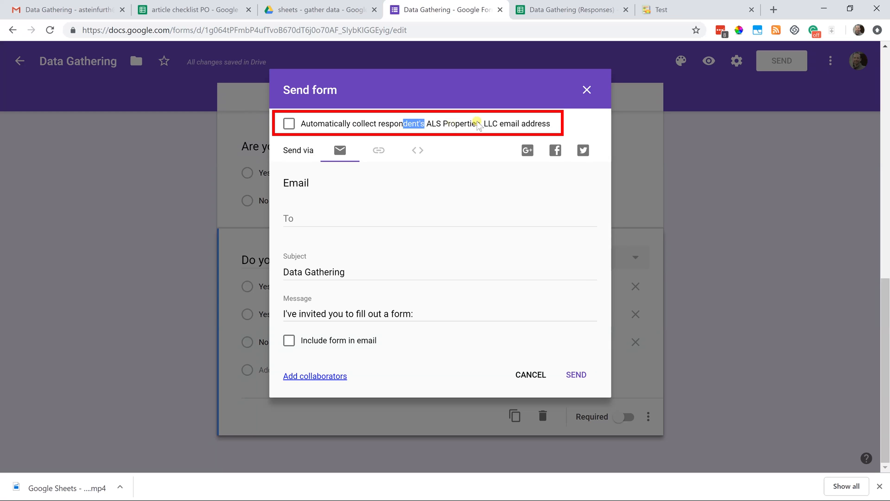
{"action": "left_click", "coordinate": [289, 123]}
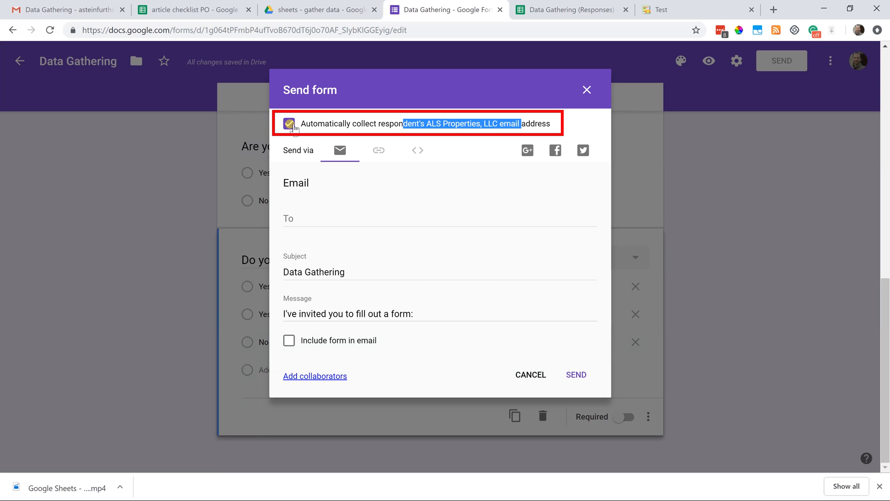
{"action": "left_click", "coordinate": [289, 124]}
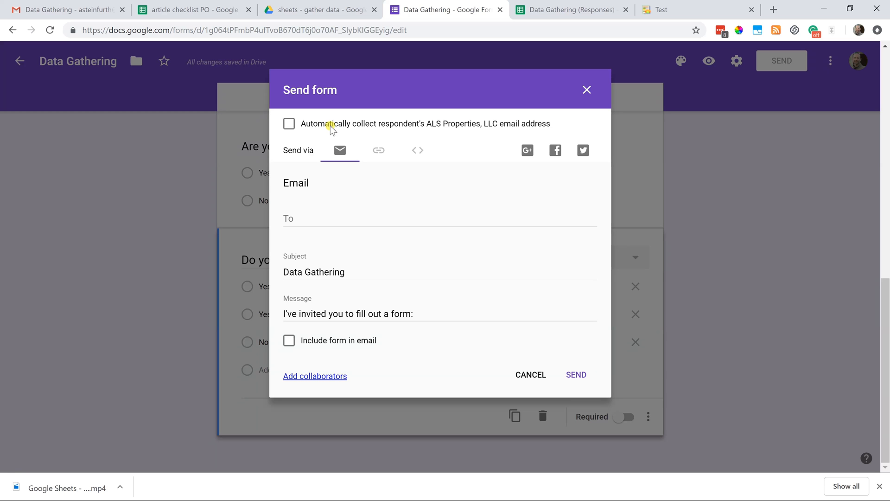
{"action": "mouse_move", "coordinate": [336, 148]}
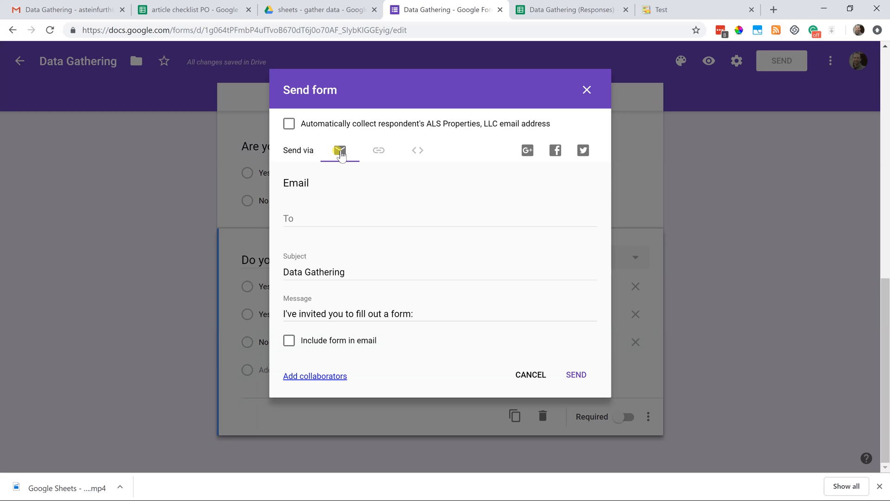
- Enter the recipient address and tick 'Include form in email'
{"action": "left_click", "coordinate": [319, 218]}
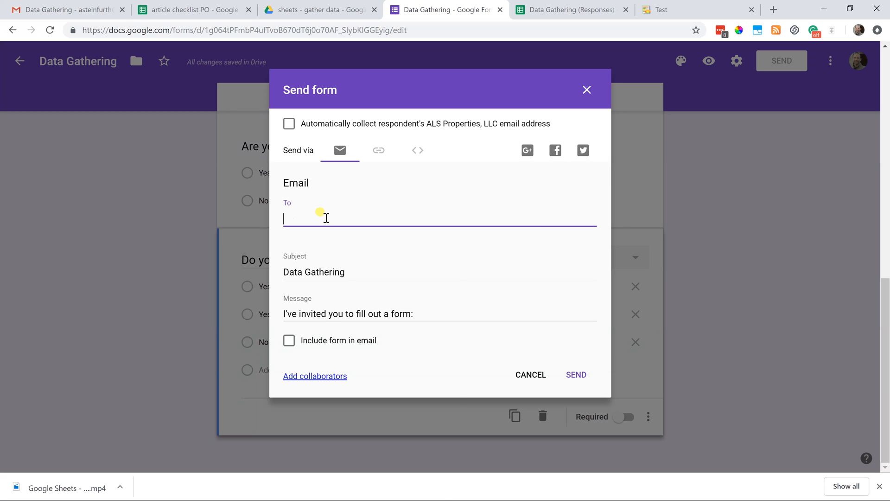
{"action": "type", "text": "a"}
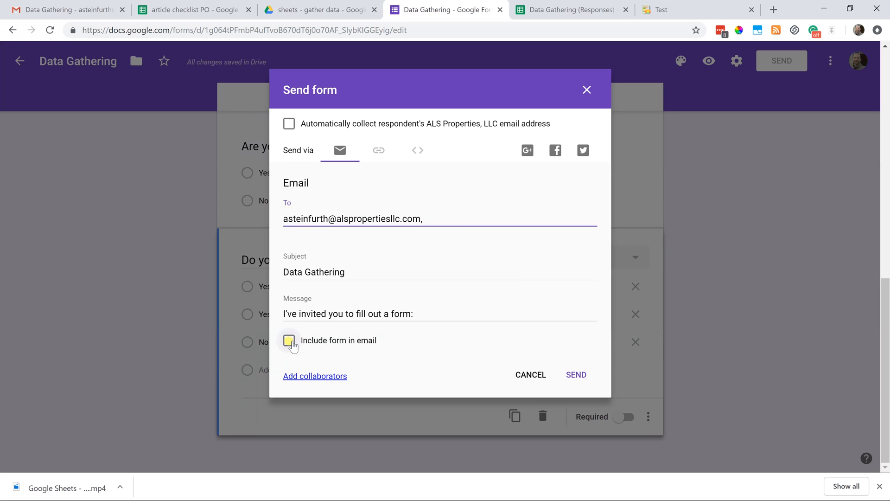
{"action": "left_click", "coordinate": [289, 340]}
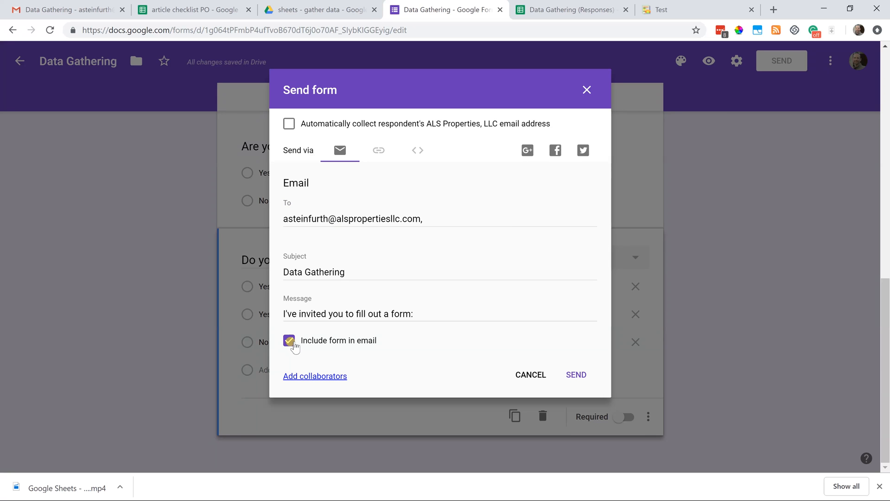
{"action": "left_click", "coordinate": [289, 341]}
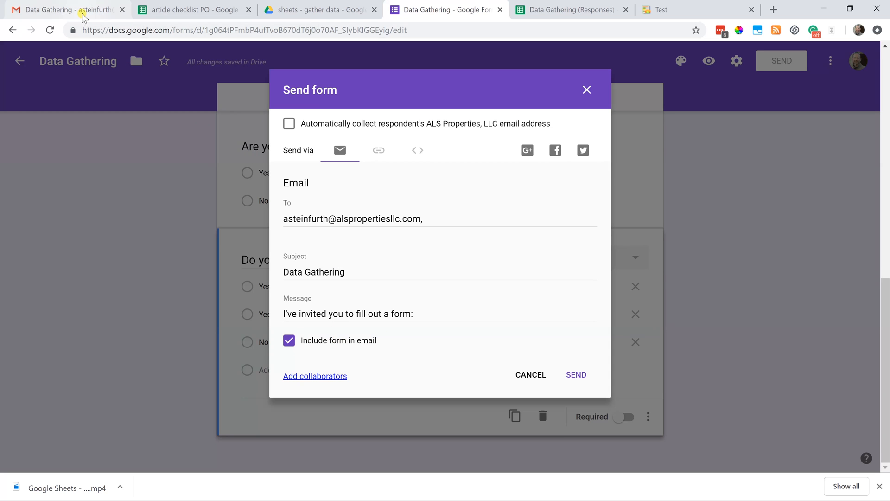
- Open the received Data Gathering email in Gmail and scroll through the embedded form
{"action": "left_click", "coordinate": [65, 10]}
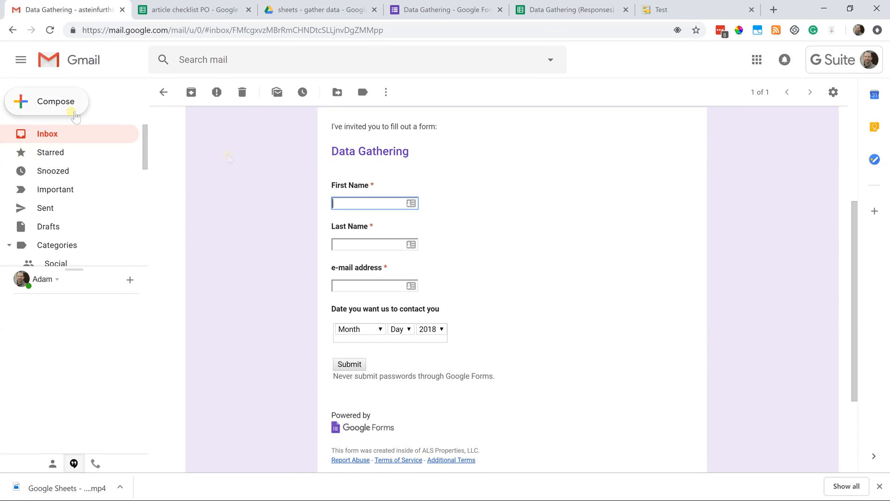
{"action": "scroll", "scroll_direction": "up", "scroll_amount": 3}
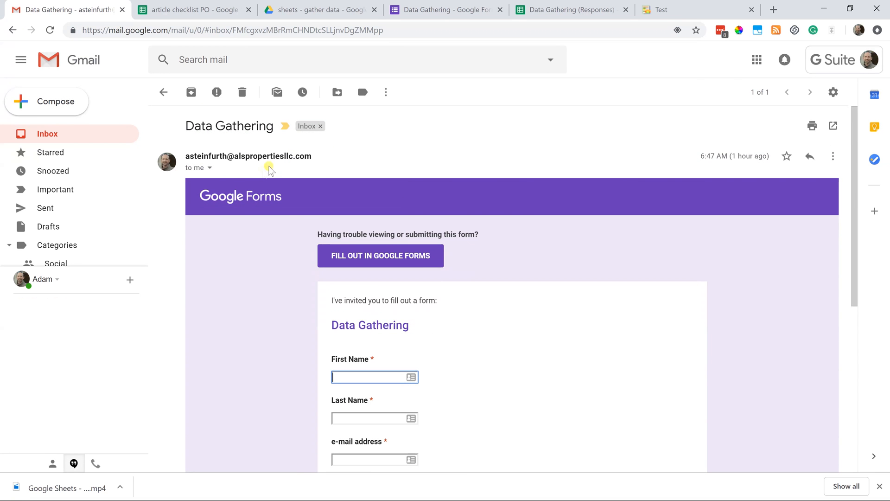
{"action": "mouse_move", "coordinate": [243, 198]}
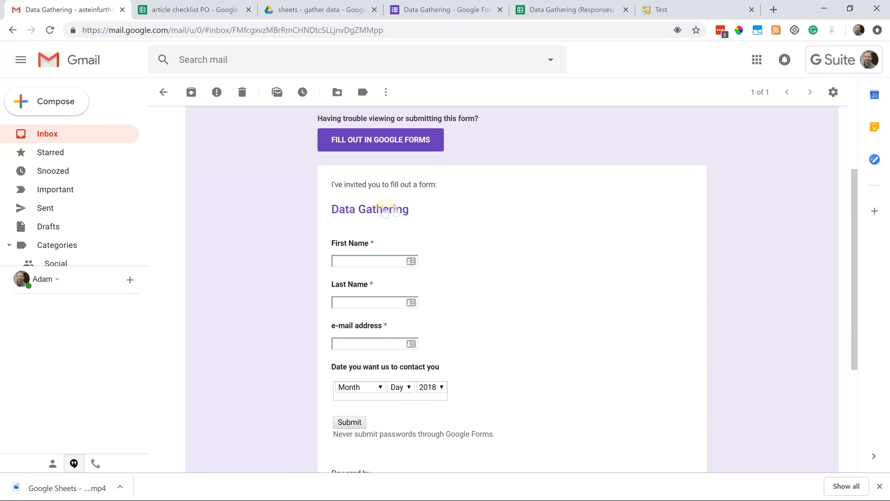
{"action": "mouse_move", "coordinate": [381, 213]}
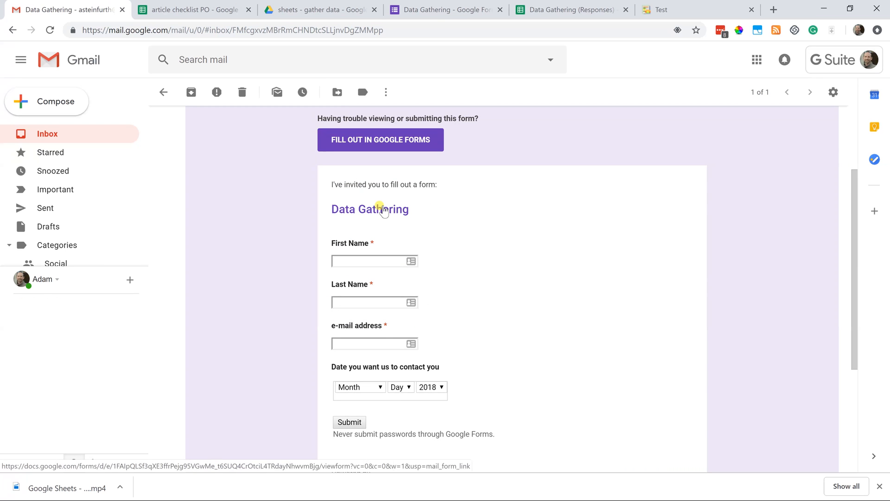
{"action": "scroll", "scroll_direction": "down", "scroll_amount": 3}
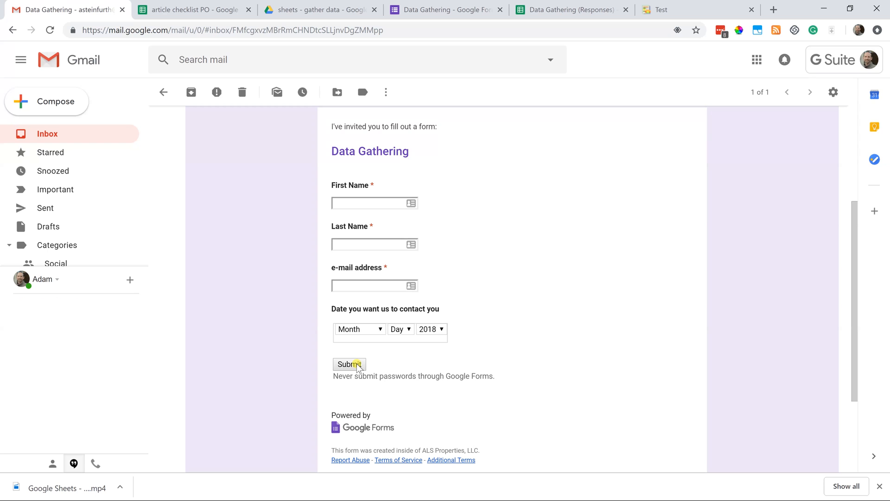
{"action": "mouse_move", "coordinate": [432, 18]}
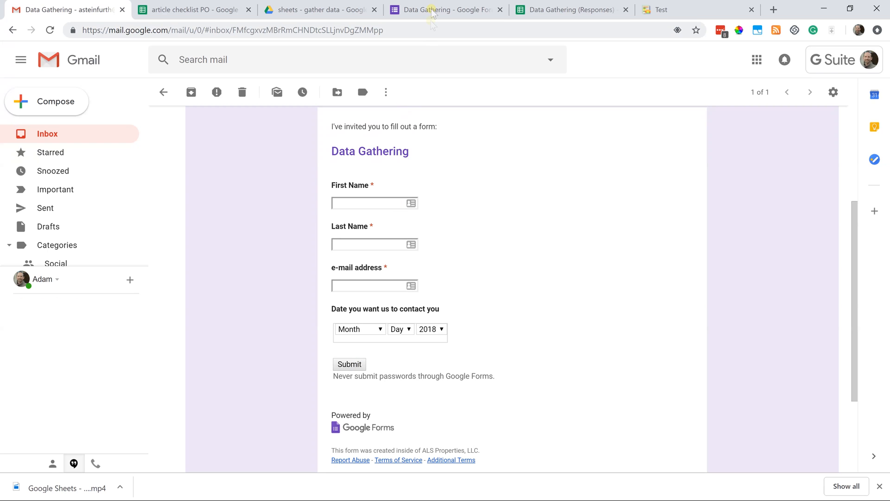
- In the Send dialog, show the form's shareable link, then its iframe embed code
{"action": "left_click", "coordinate": [446, 9]}
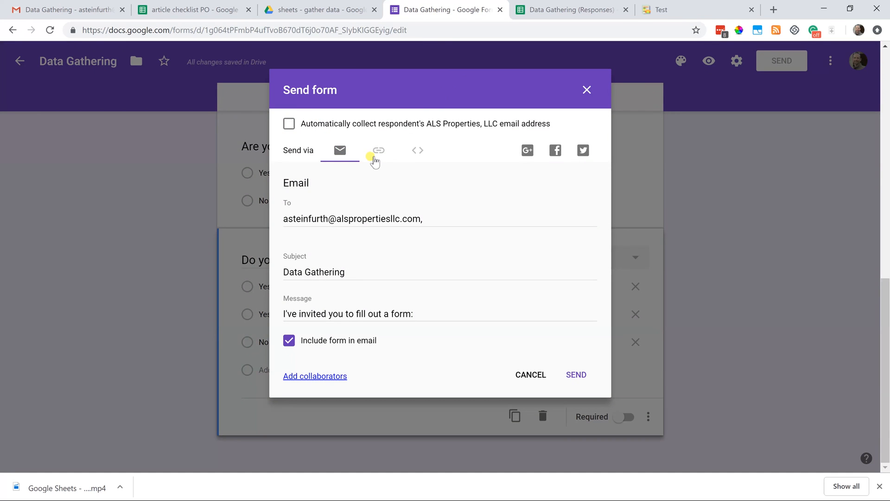
{"action": "left_click", "coordinate": [379, 150]}
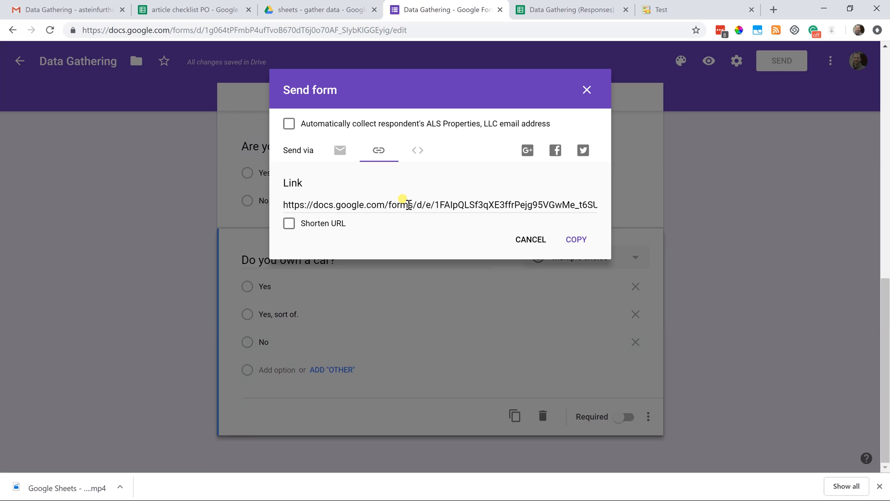
{"action": "mouse_move", "coordinate": [408, 175]}
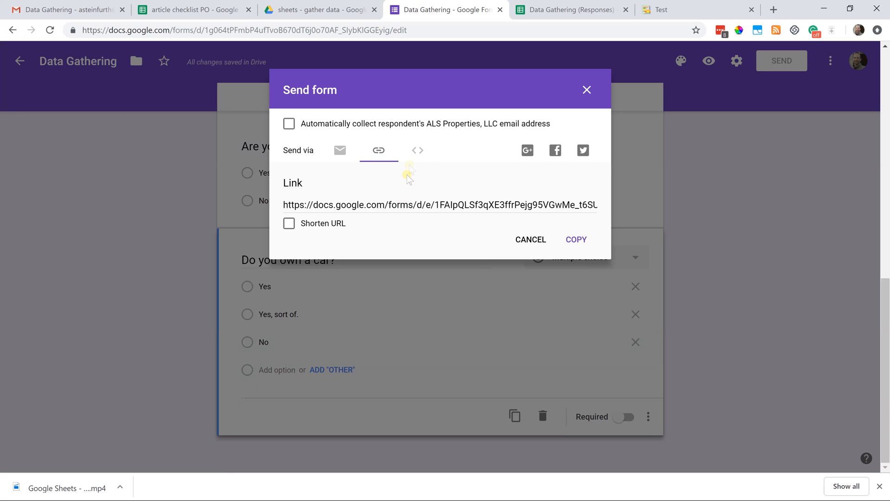
{"action": "left_click", "coordinate": [417, 151]}
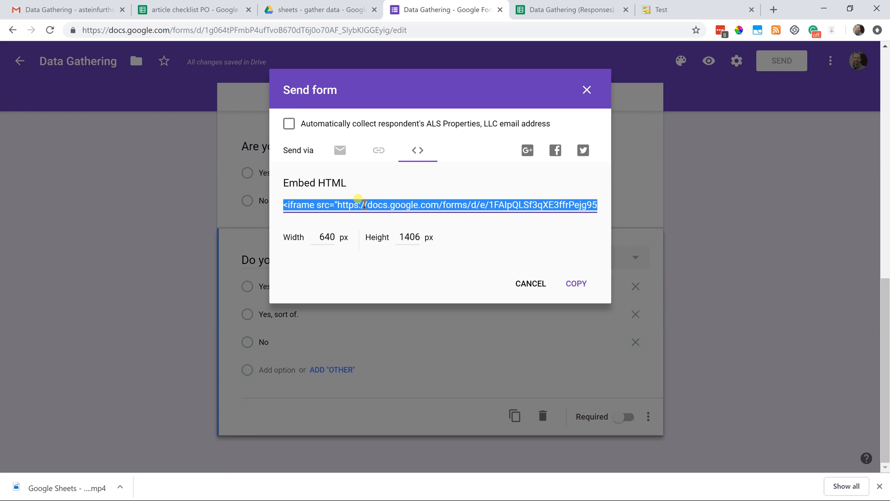
{"action": "mouse_move", "coordinate": [338, 232]}
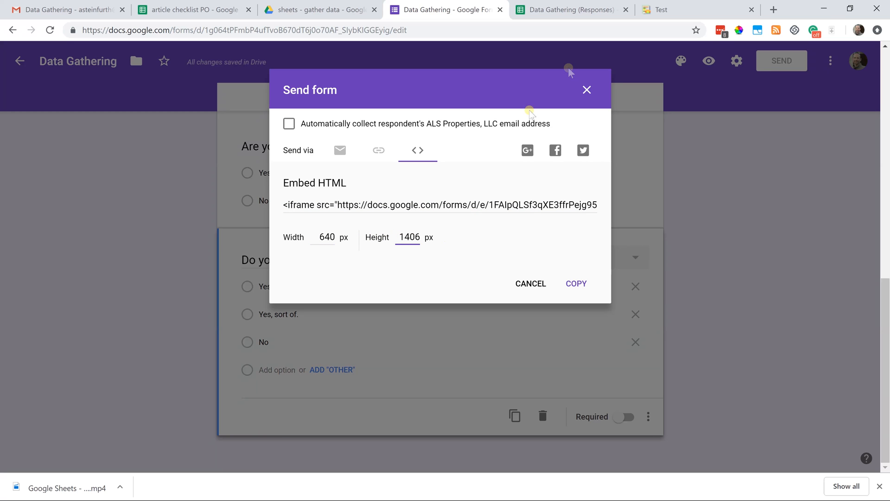
- Scroll the Test page's embedded form down to Submit, then return to the form editor
{"action": "left_click", "coordinate": [662, 10]}
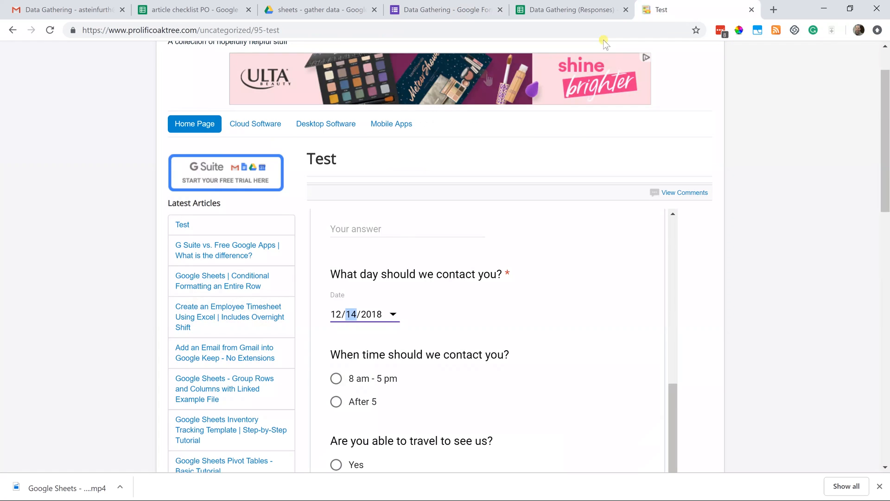
{"action": "mouse_move", "coordinate": [645, 299]}
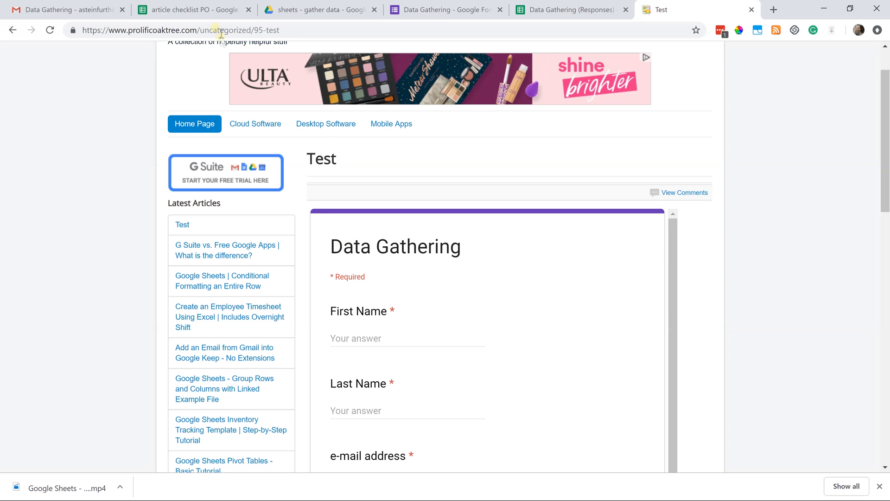
{"action": "mouse_move", "coordinate": [394, 46]}
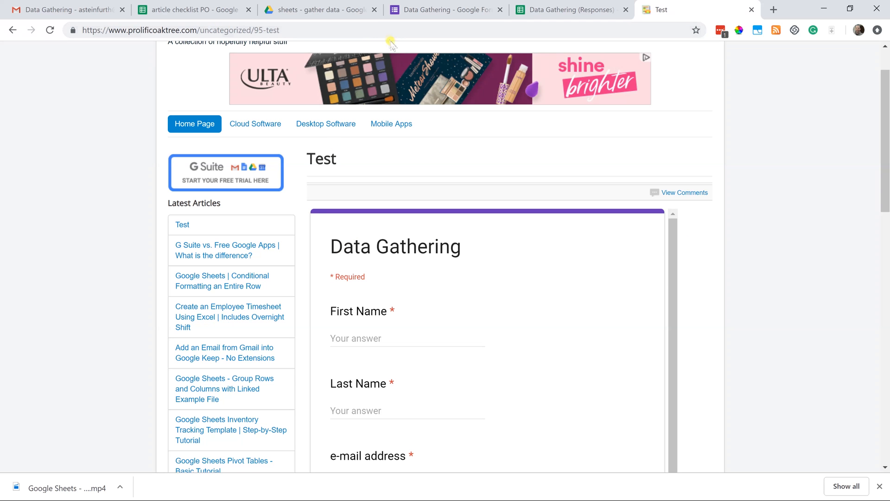
{"action": "scroll", "scroll_direction": "down", "scroll_amount": 3}
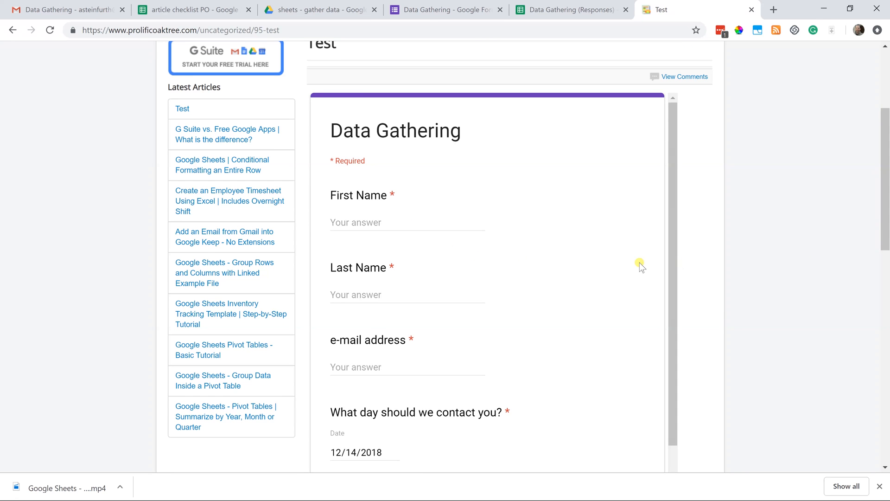
{"action": "scroll", "scroll_direction": "down", "scroll_amount": 3}
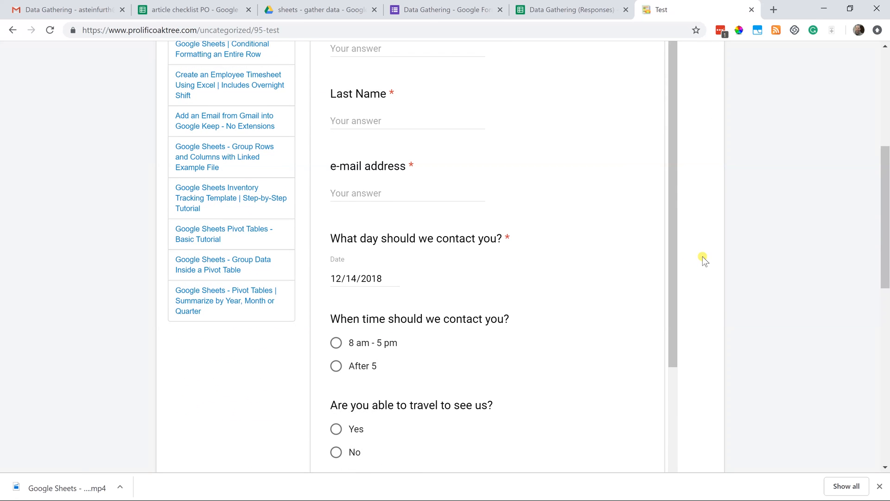
{"action": "scroll", "scroll_direction": "down", "scroll_amount": 3}
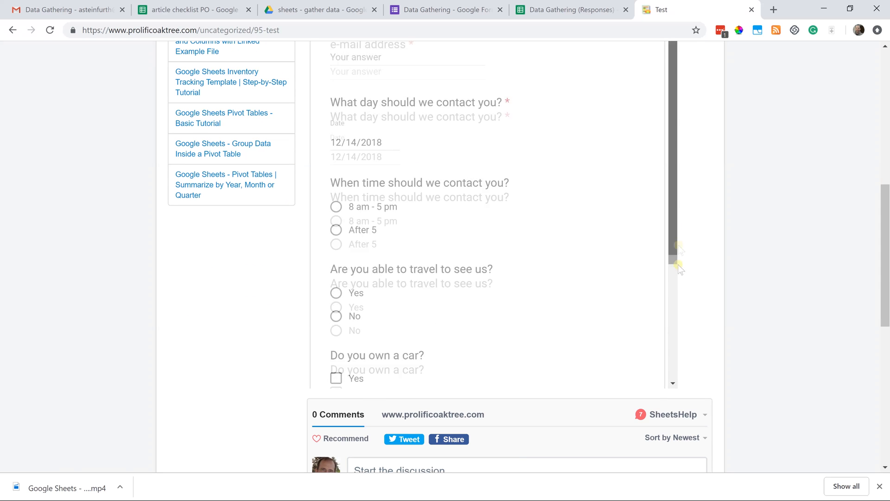
{"action": "scroll", "scroll_direction": "down", "scroll_amount": 3}
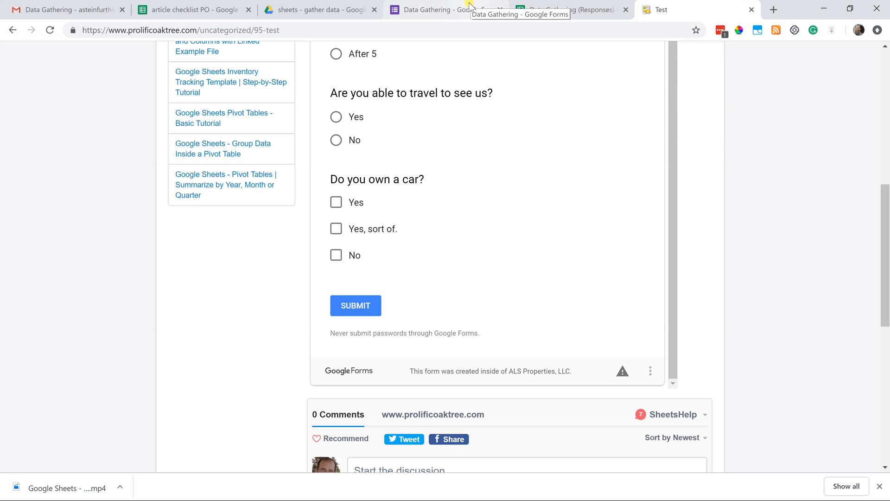
{"action": "left_click", "coordinate": [437, 9]}
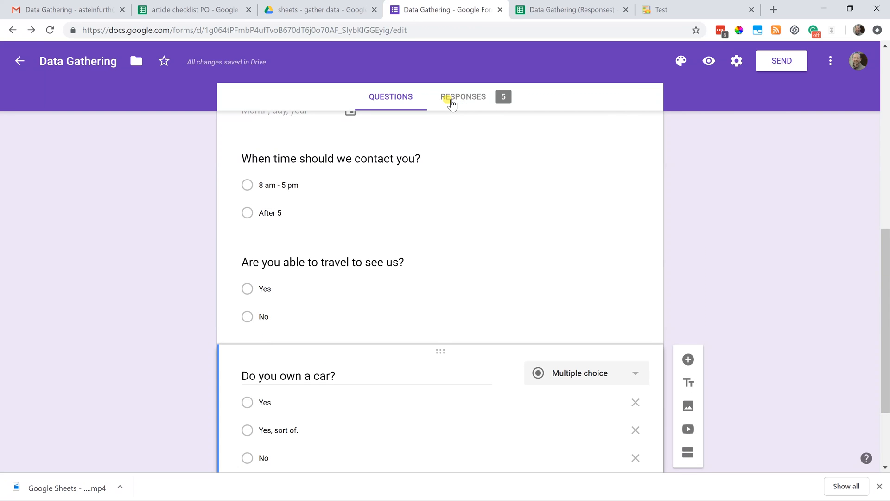
- Review the five-response summary and open the submissions in the linked Google Sheet
{"action": "left_click", "coordinate": [463, 97]}
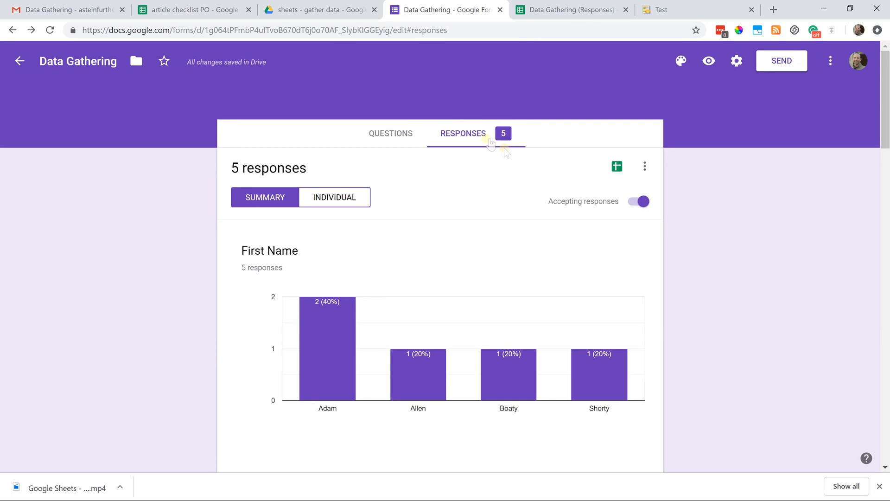
{"action": "mouse_move", "coordinate": [617, 166]}
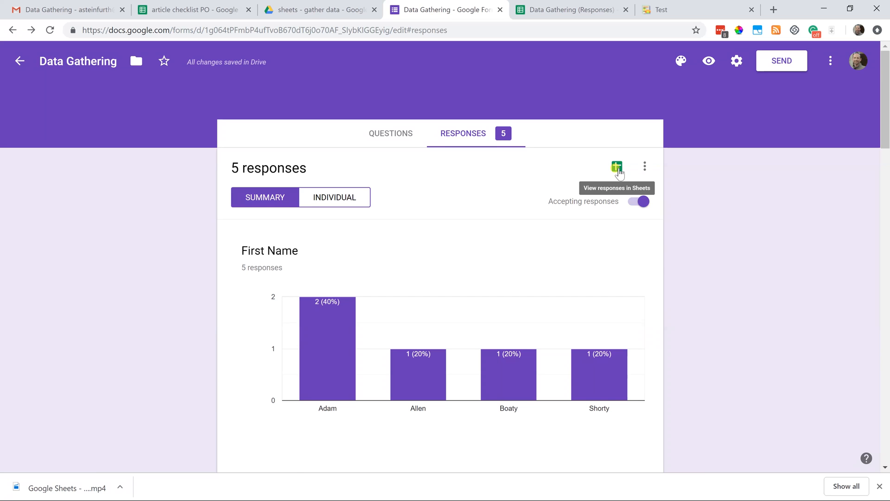
{"action": "left_click", "coordinate": [616, 166]}
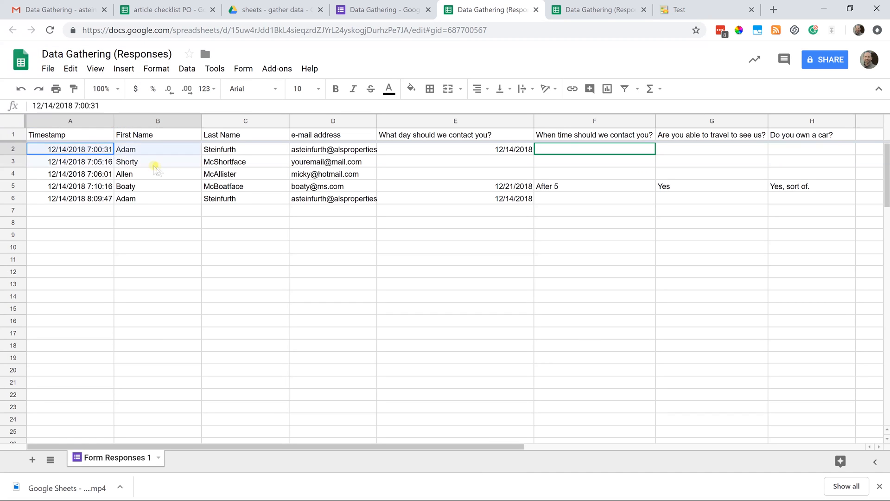
{"action": "left_click_drag", "start_coordinate": [70, 149], "coordinate": [333, 198]}
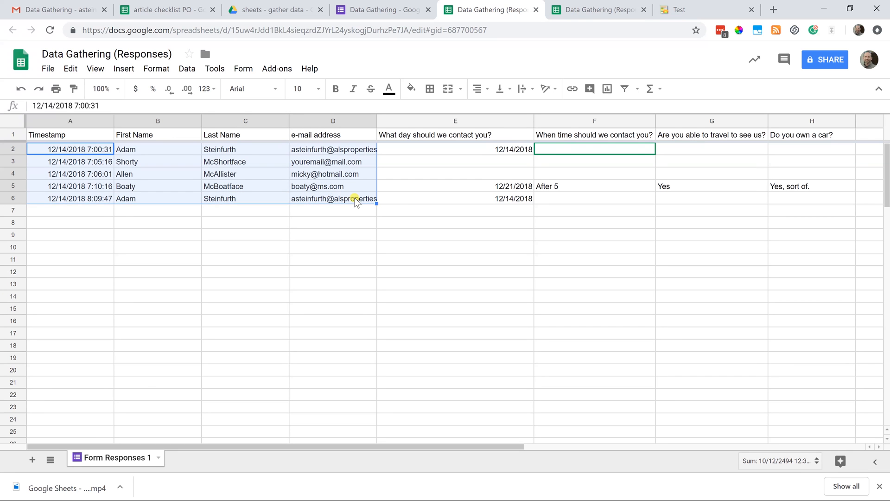
{"action": "left_click", "coordinate": [332, 162]}
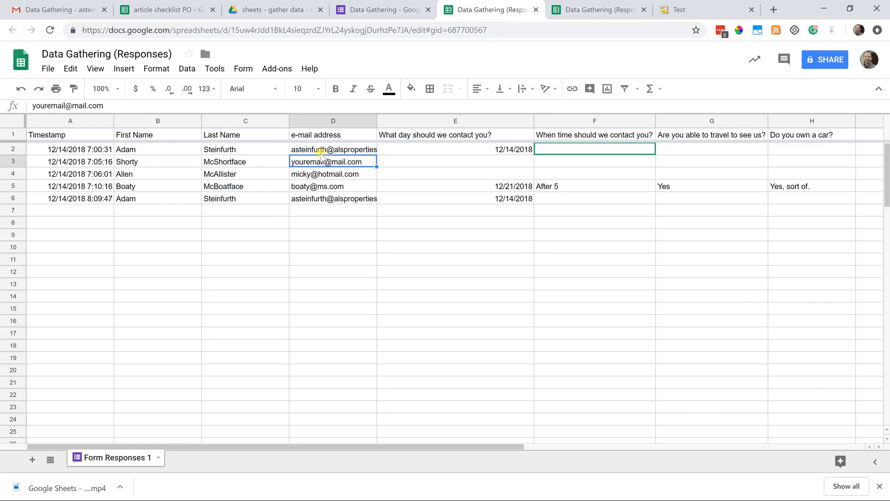
{"action": "left_click", "coordinate": [324, 174]}
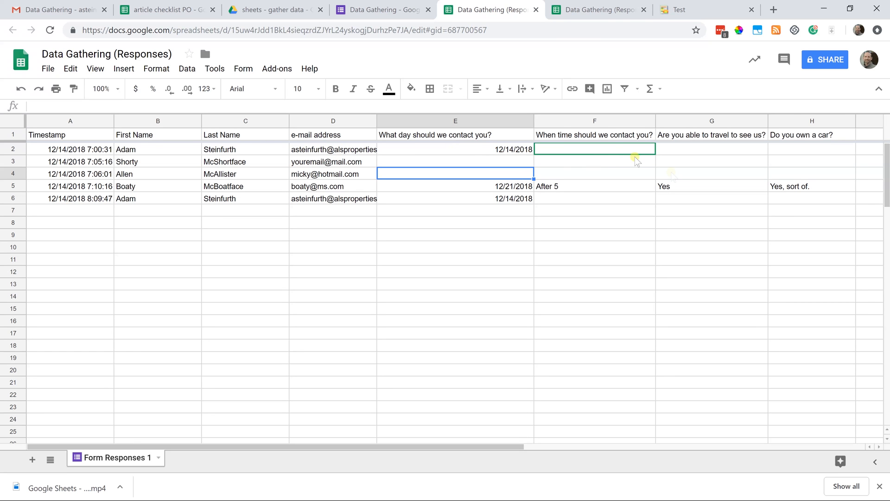
{"action": "mouse_move", "coordinate": [679, 181]}
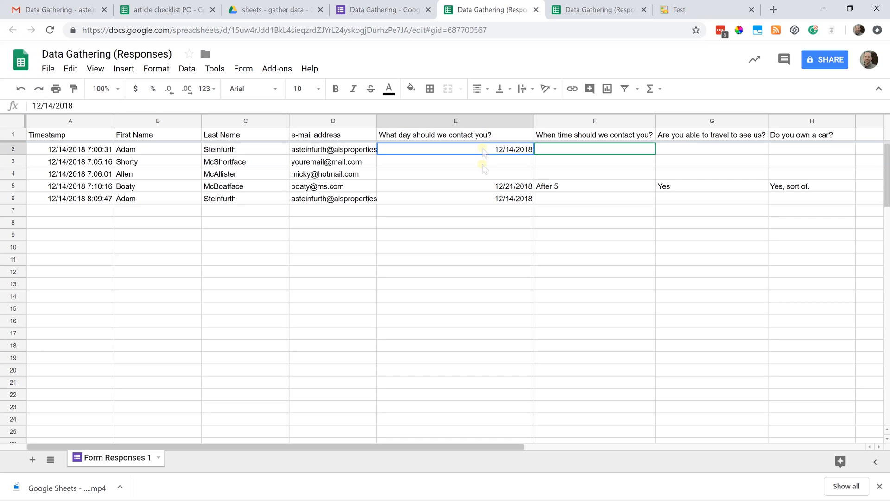
{"action": "left_click_drag", "start_coordinate": [455, 149], "coordinate": [455, 198]}
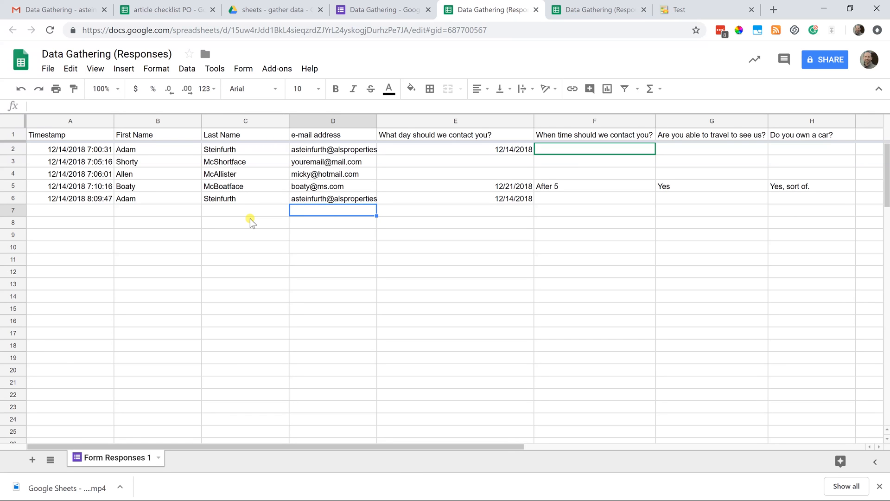
{"action": "mouse_move", "coordinate": [374, 276]}
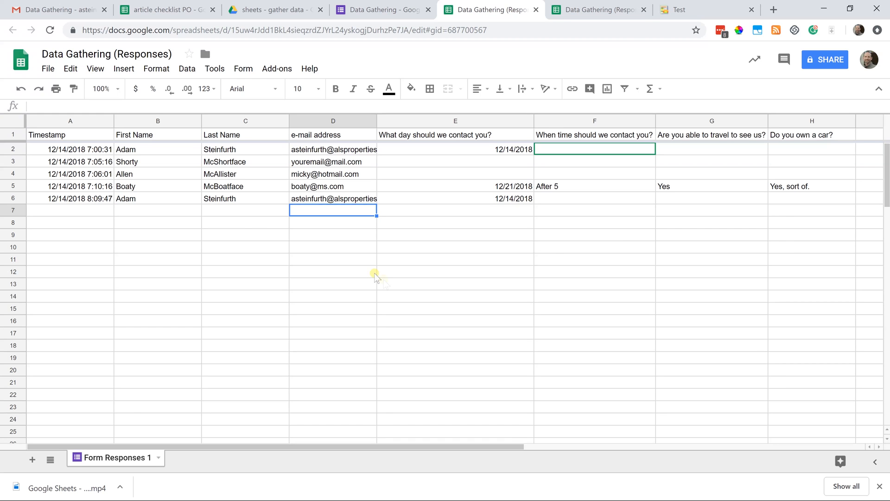